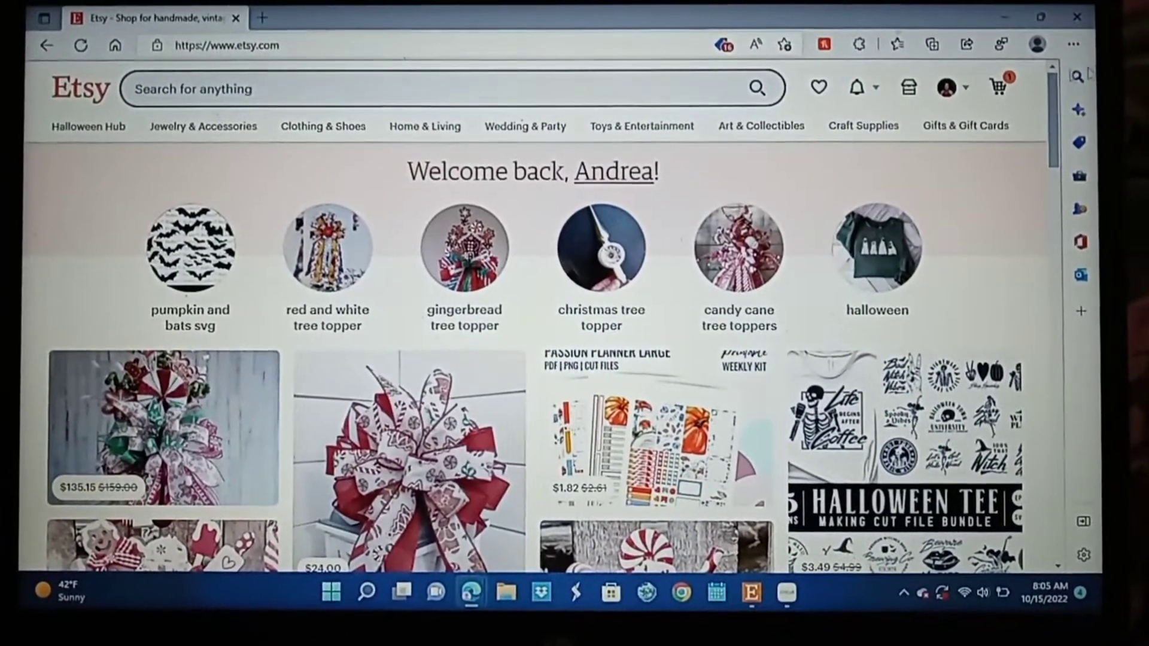
pyautogui.moveTo(948, 85)
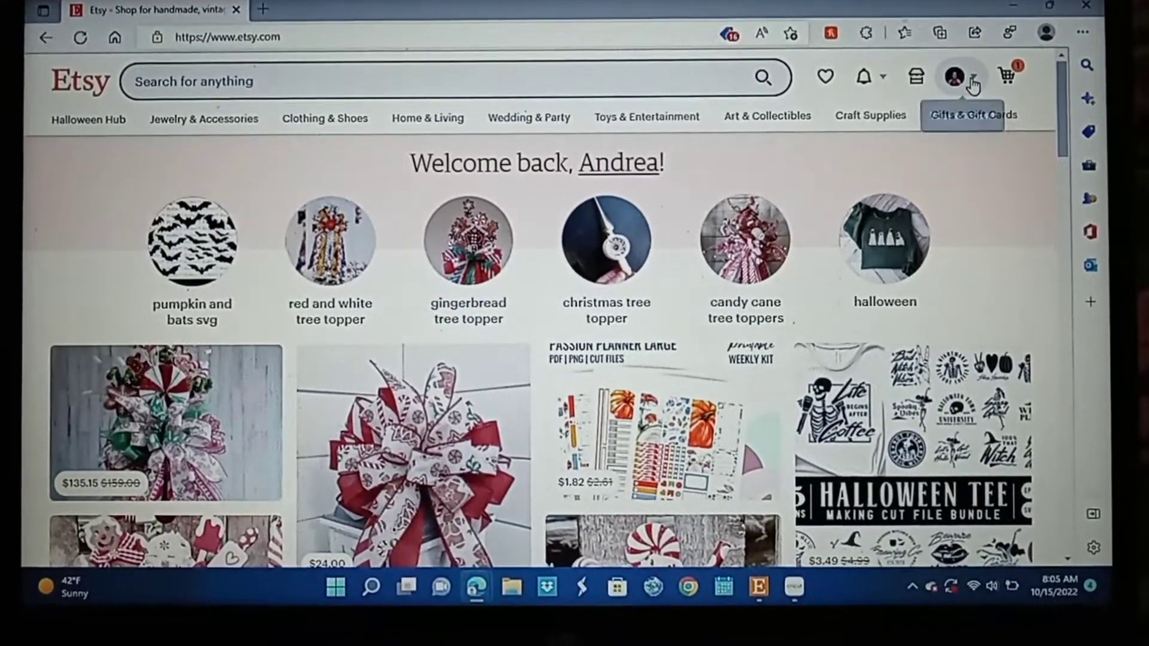
# Go to Purchases and reviews from the Etsy account menu
pyautogui.click(949, 74)
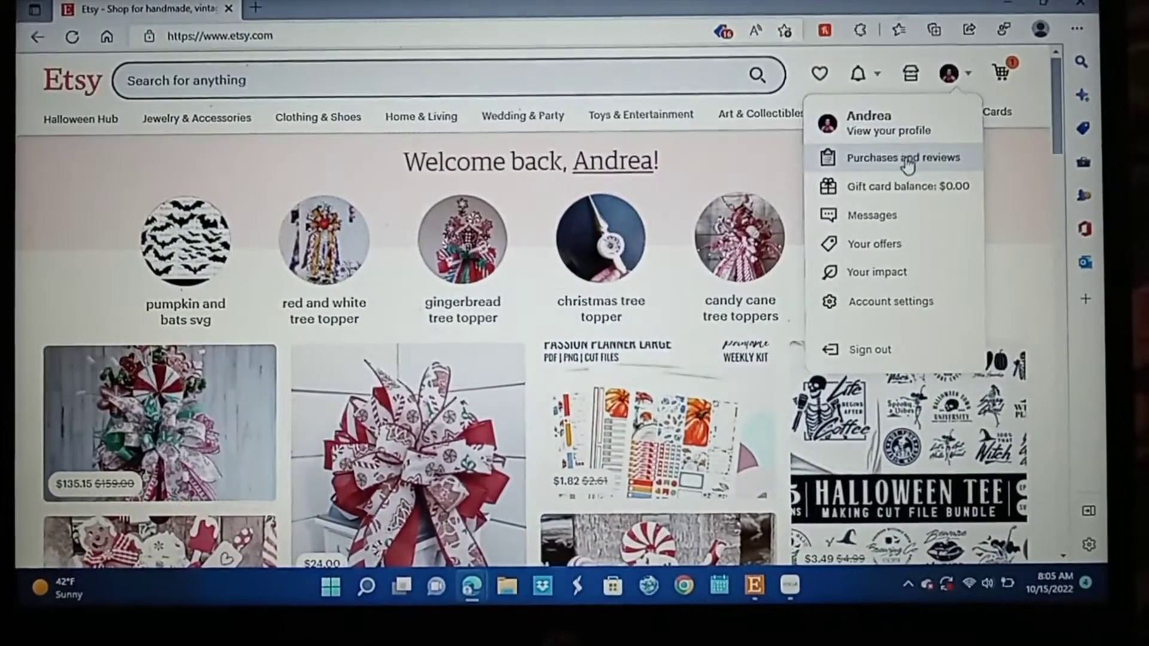
pyautogui.click(903, 158)
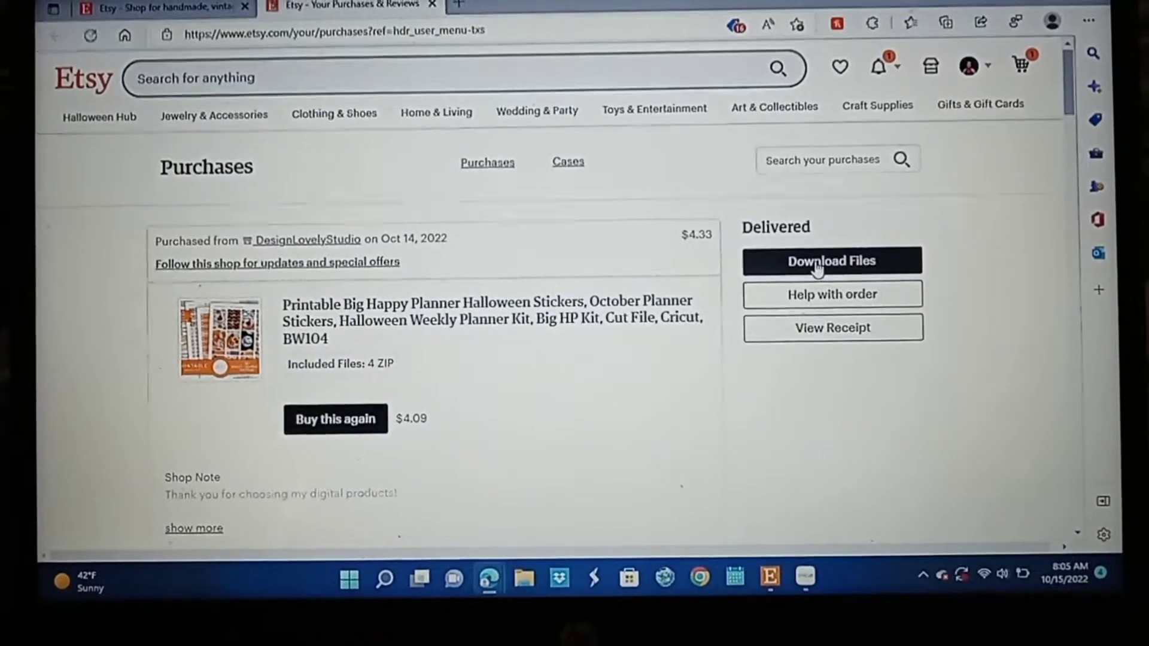
# Download Halloween_BM104_PDF.zip from the order's download files and show recent downloads
pyautogui.click(832, 261)
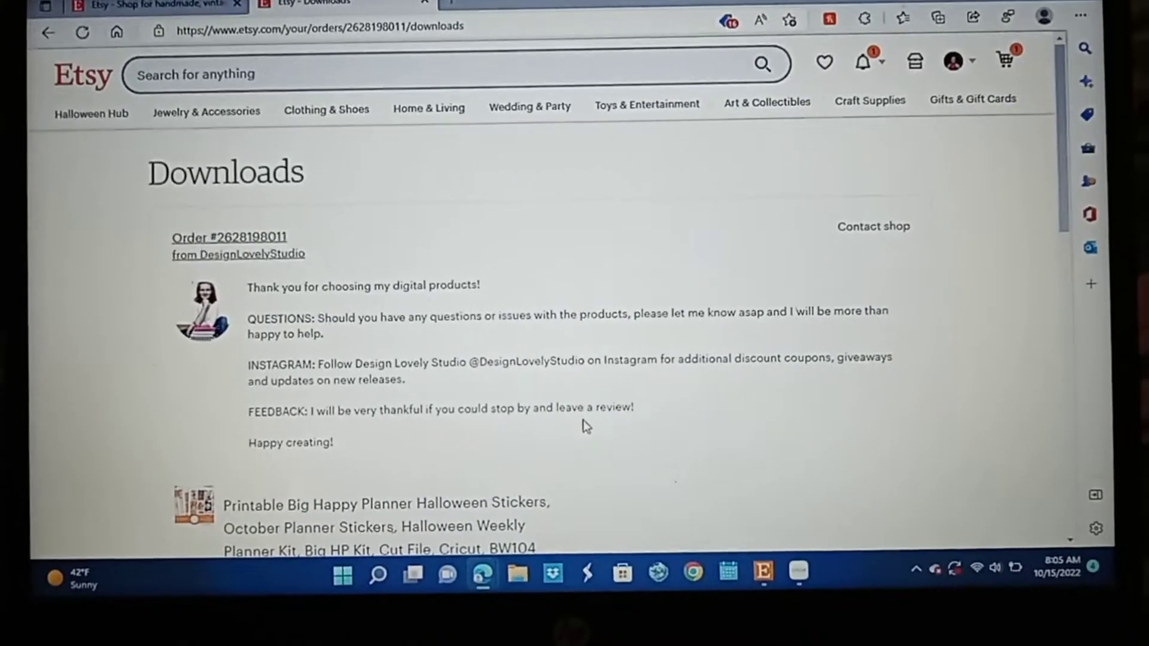
pyautogui.scroll(-3)
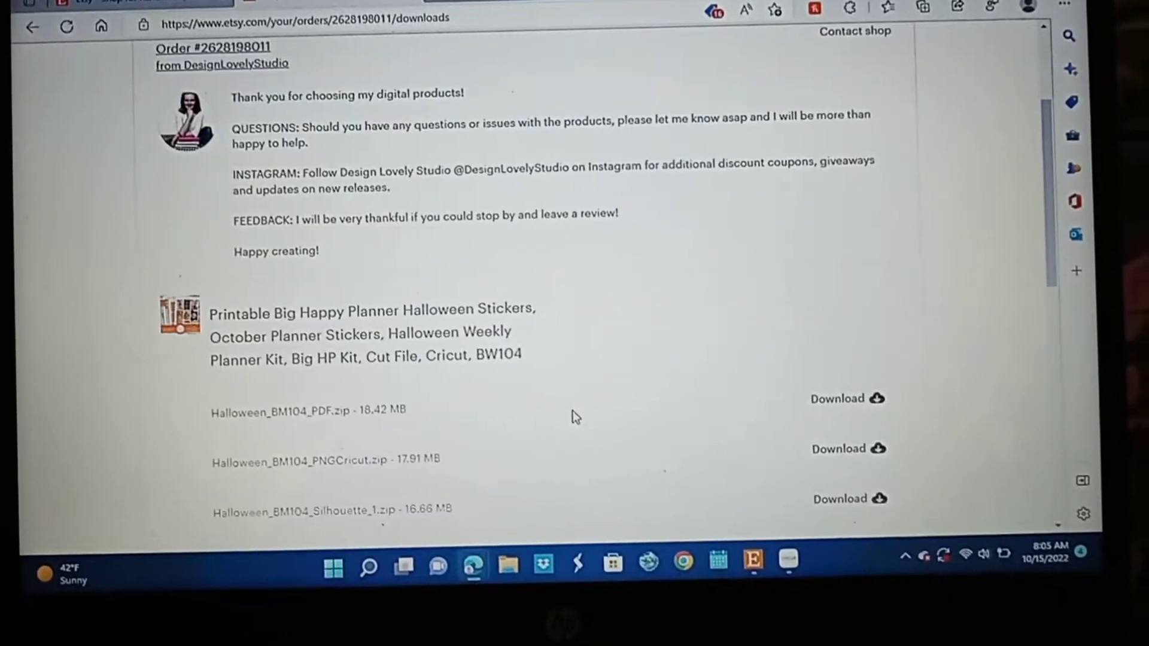
pyautogui.scroll(-3)
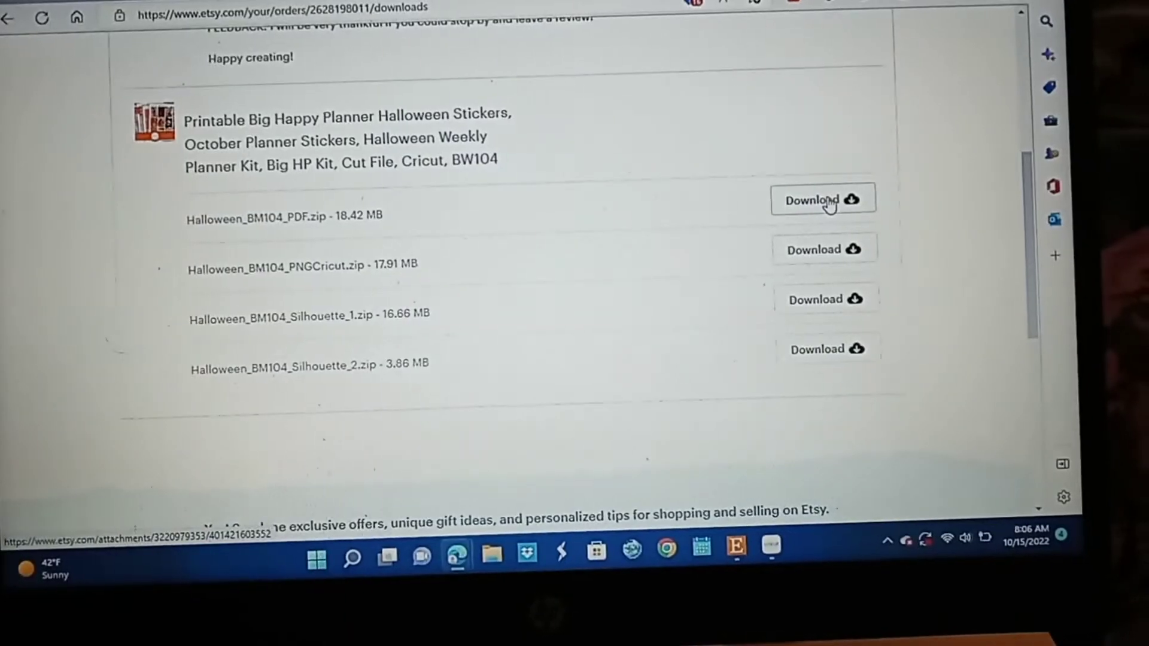
pyautogui.click(823, 199)
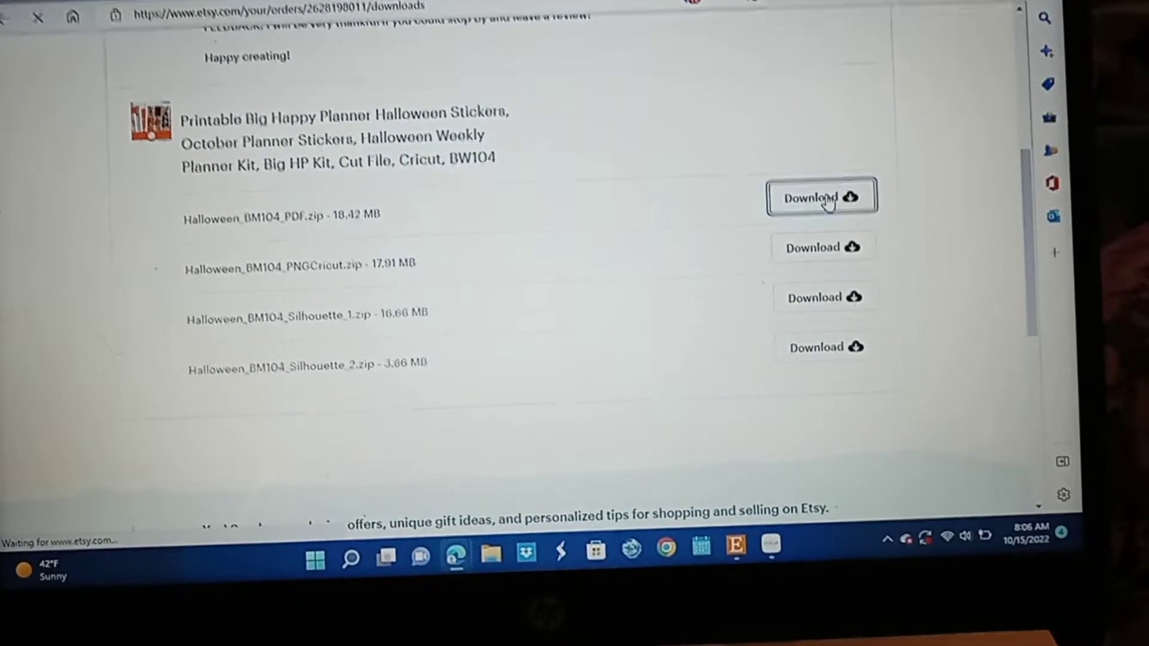
pyautogui.click(821, 195)
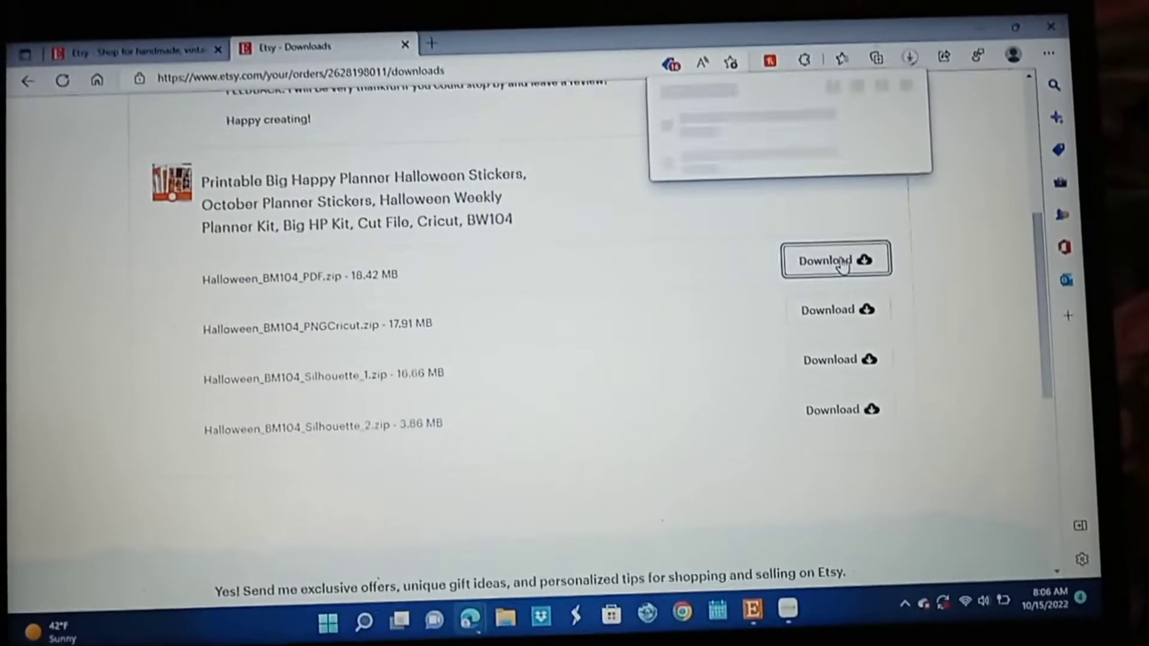
pyautogui.click(835, 261)
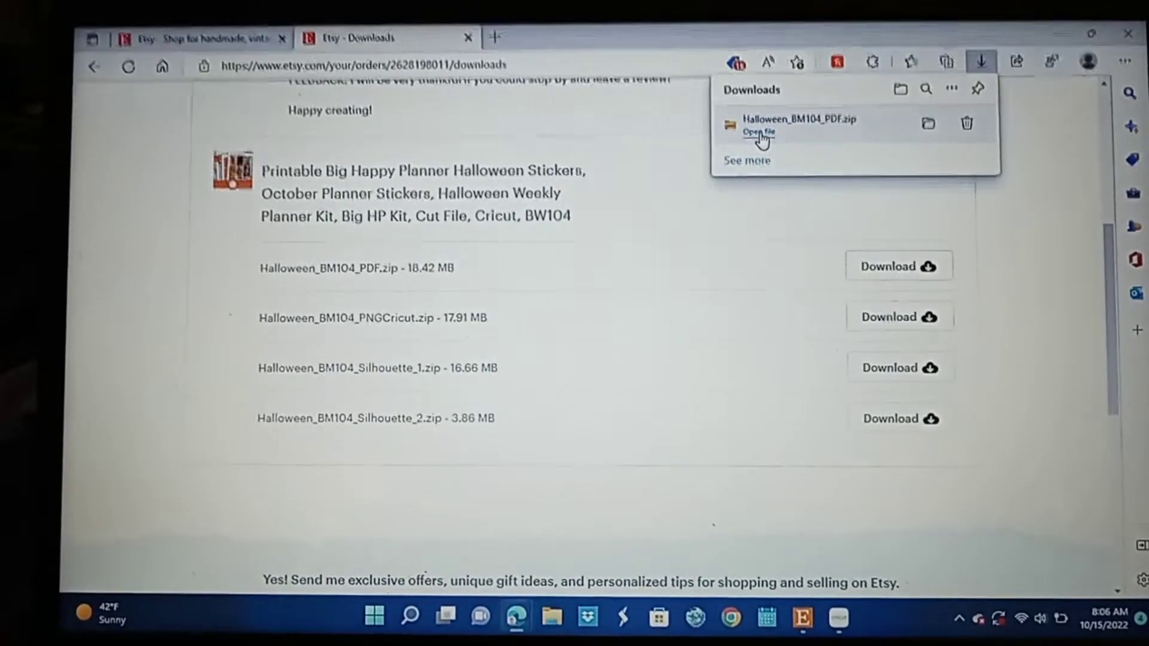
# Open Halloween_BM104_PDF.zip, enter its PDF folder and select PRINT_CUT_GUIDELINES
pyautogui.click(758, 132)
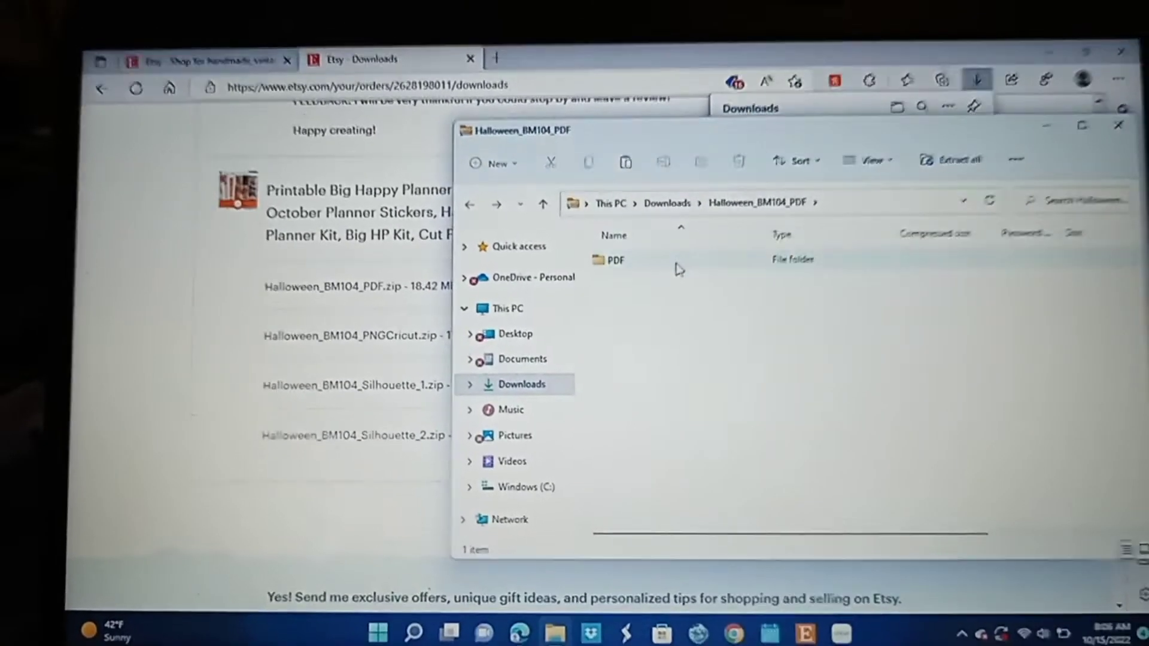
pyautogui.doubleClick(616, 260)
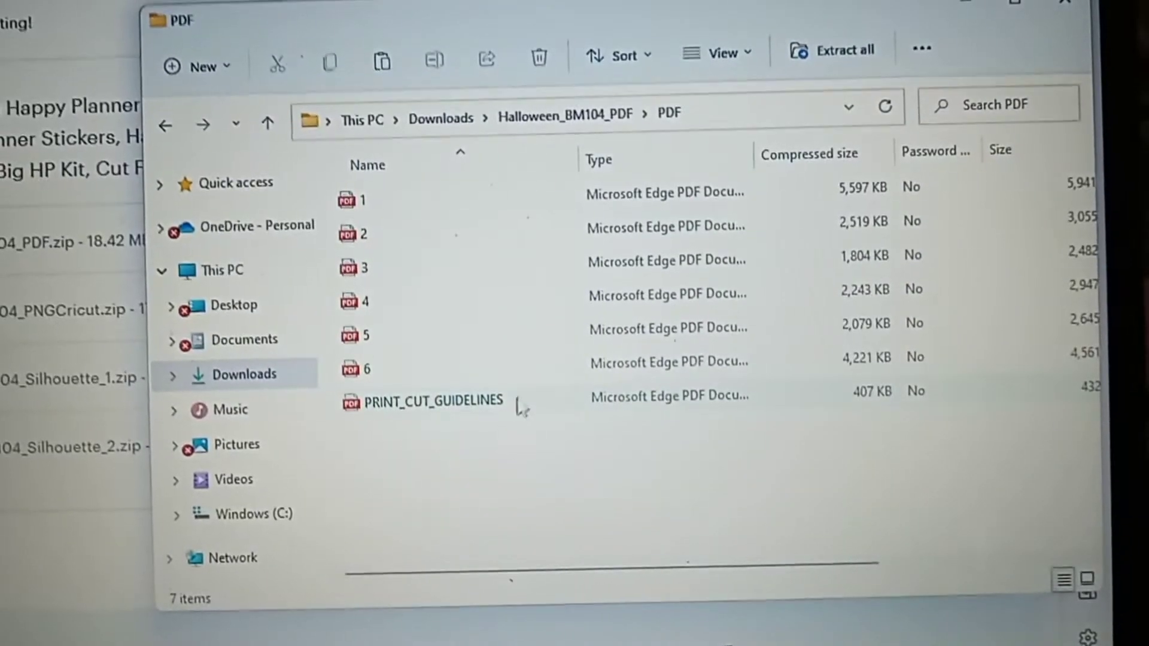
pyautogui.click(432, 389)
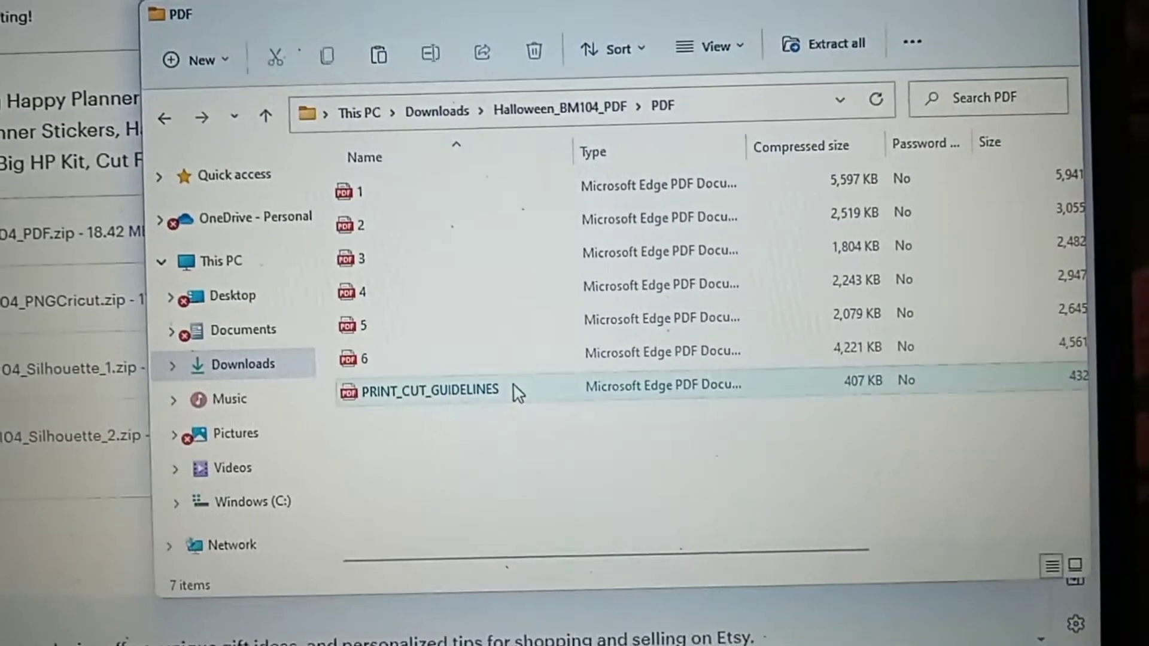
pyautogui.click(434, 389)
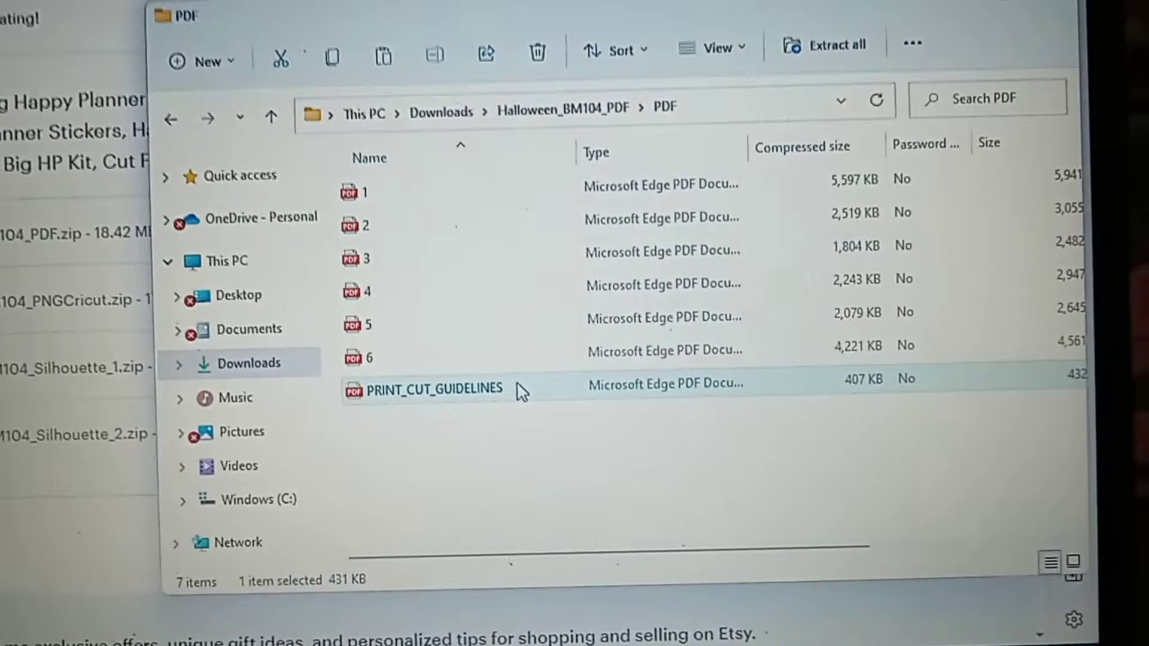
# Open PRINT_CUT_GUIDELINES in Edge and scroll through all three pages
pyautogui.doubleClick(434, 389)
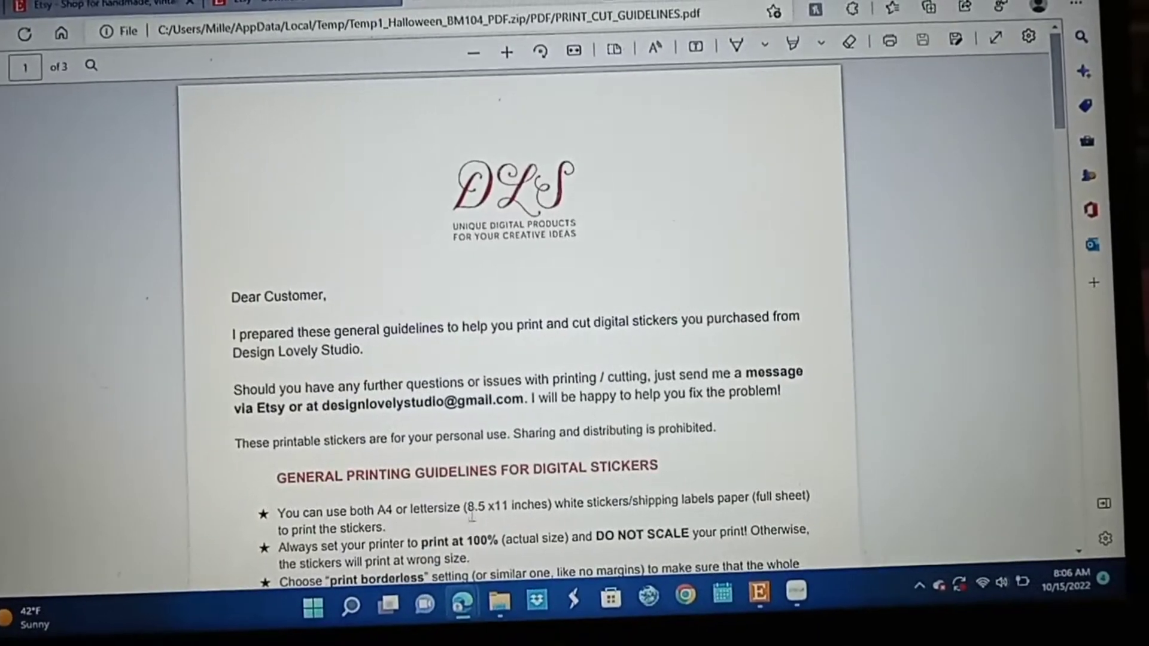
pyautogui.scroll(-3)
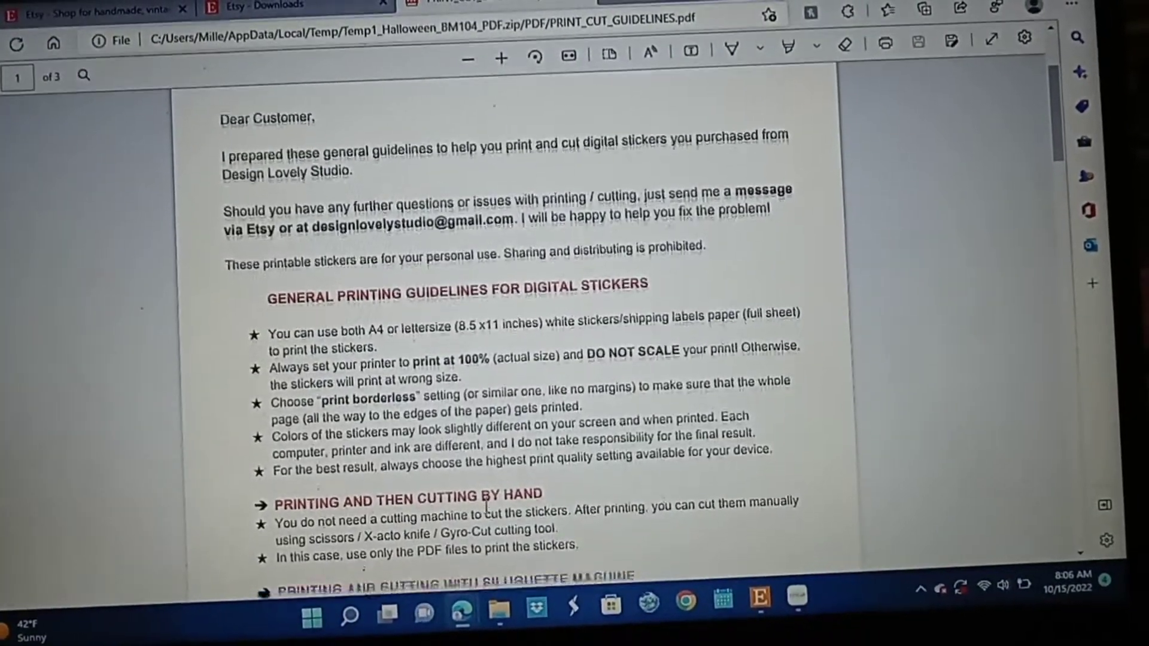
pyautogui.scroll(-3)
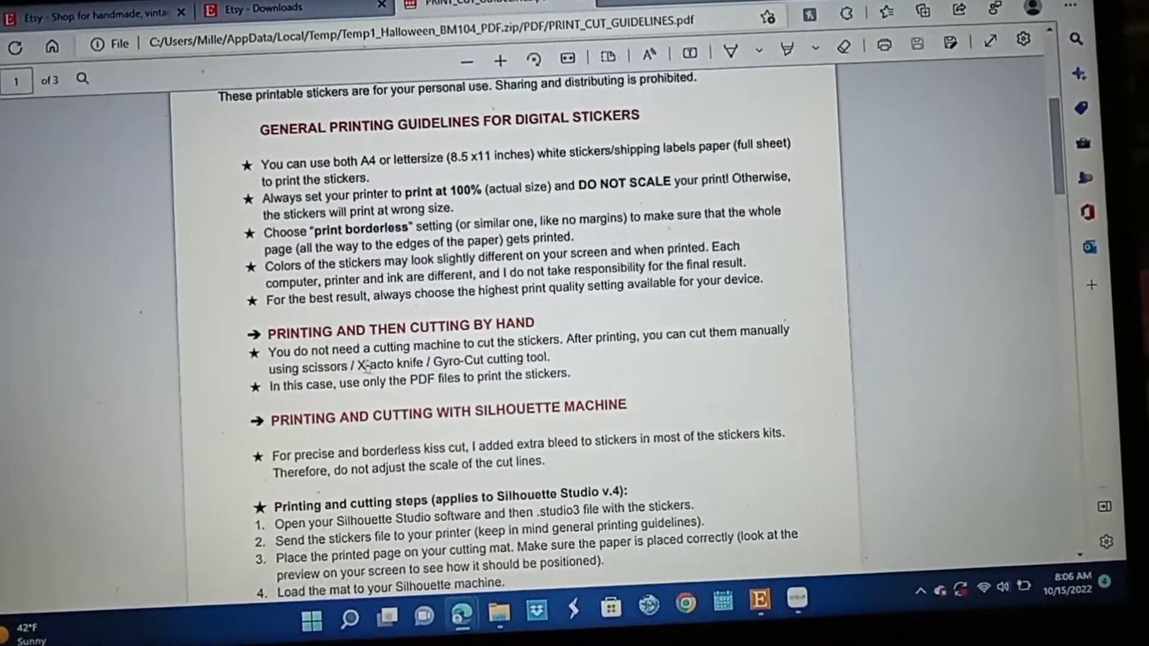
pyautogui.scroll(-3)
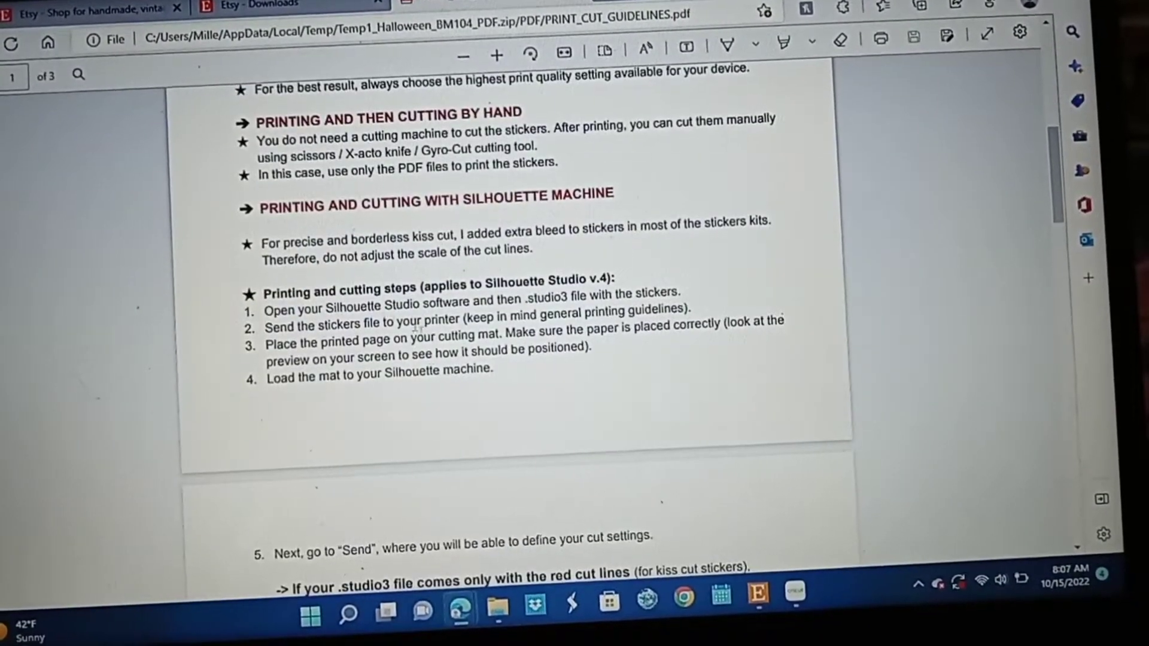
pyautogui.scroll(-3)
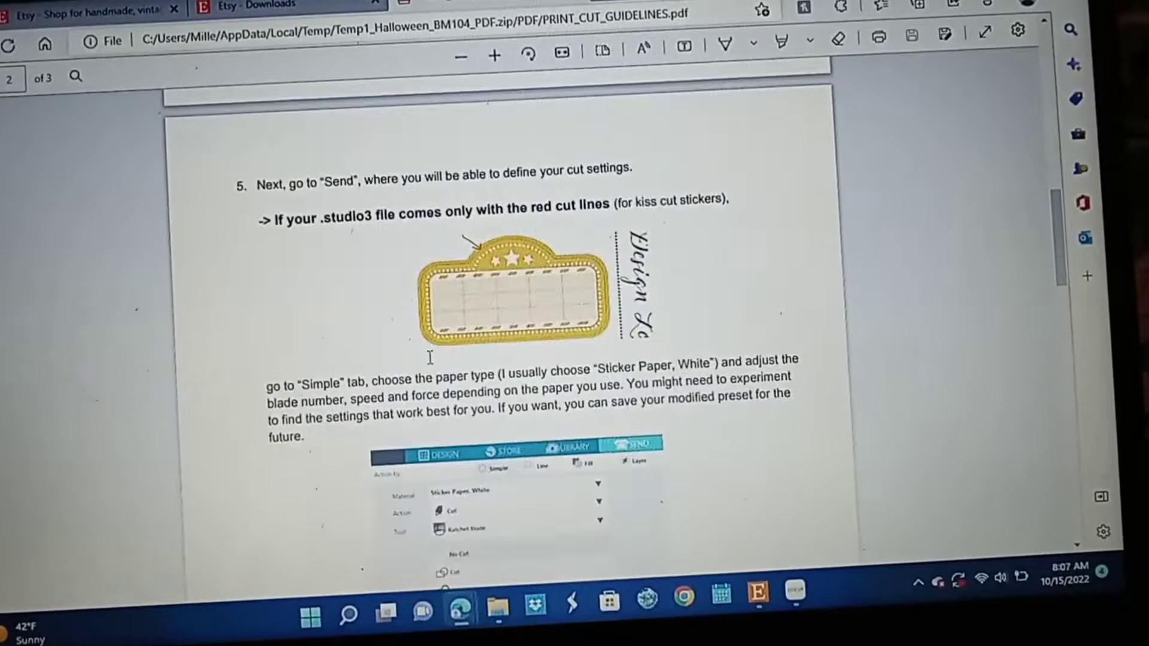
pyautogui.scroll(-3)
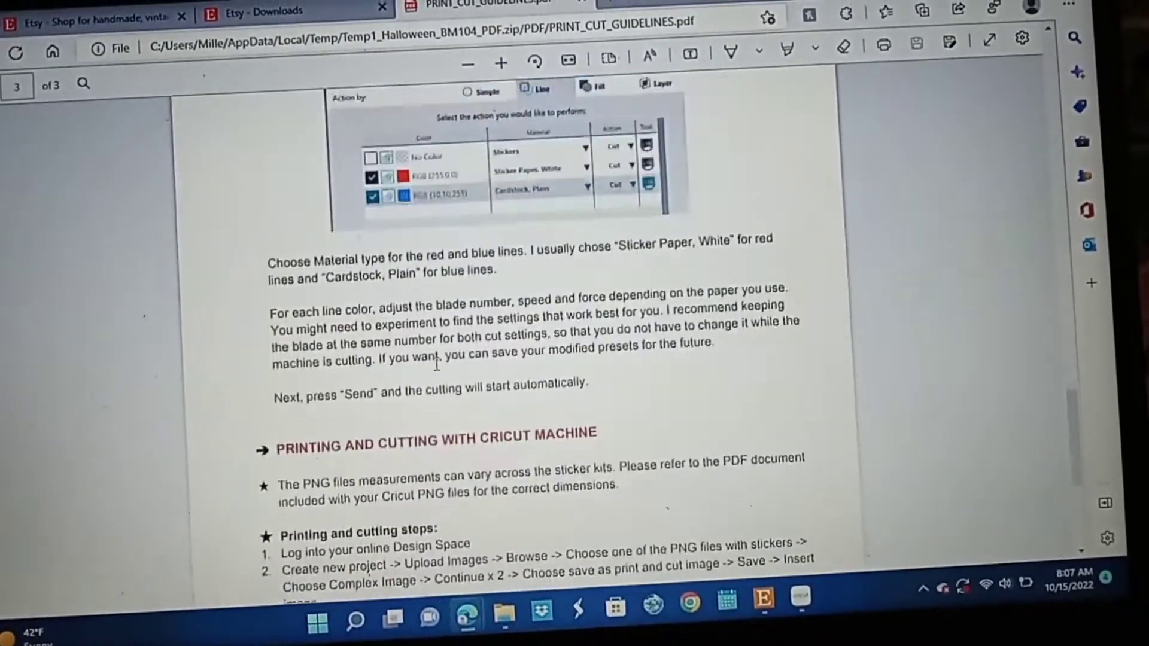
pyautogui.scroll(-3)
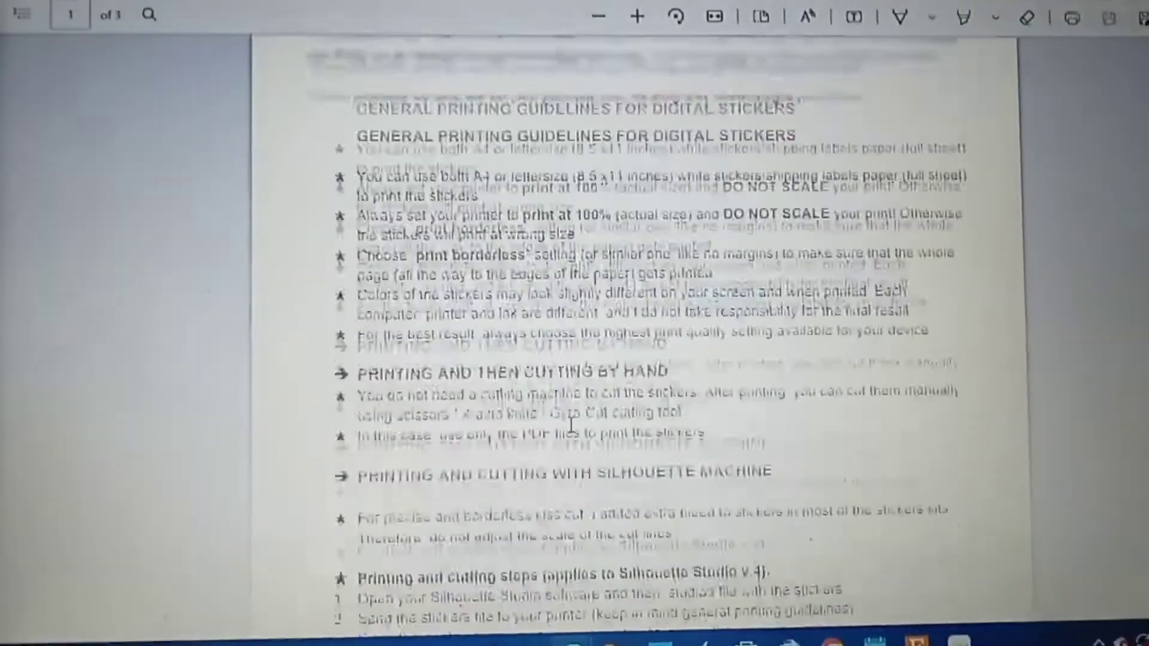
pyautogui.scroll(3)
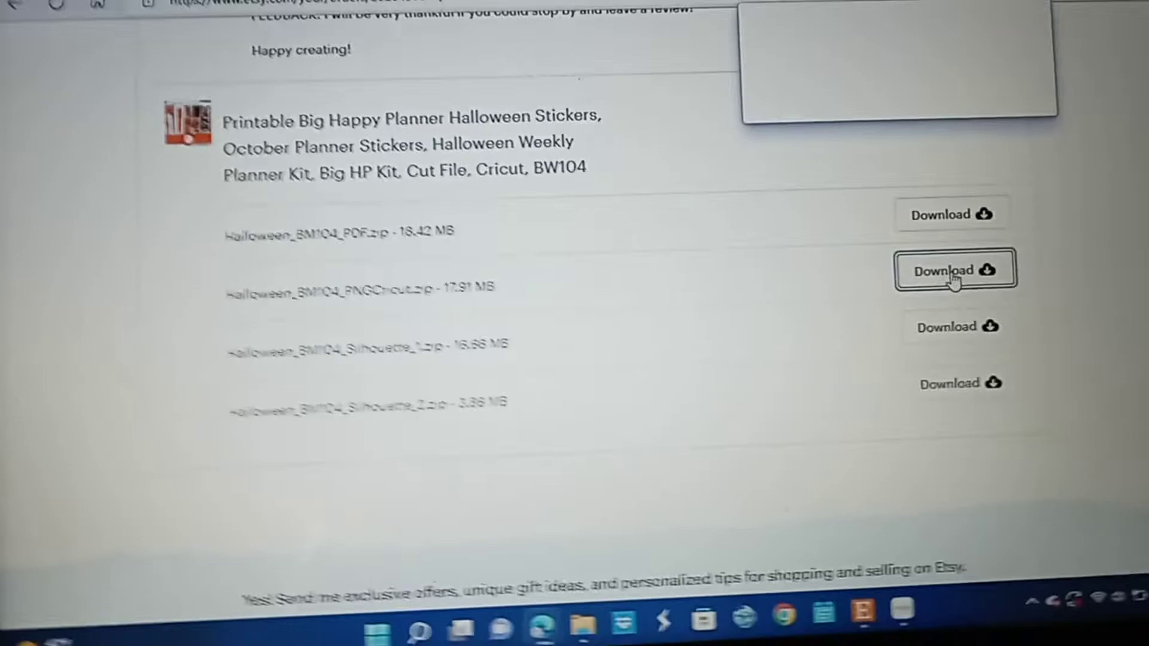
# Download and open Halloween_BM104_PNGCricut.zip, then open the Cricut File Size document
pyautogui.click(954, 270)
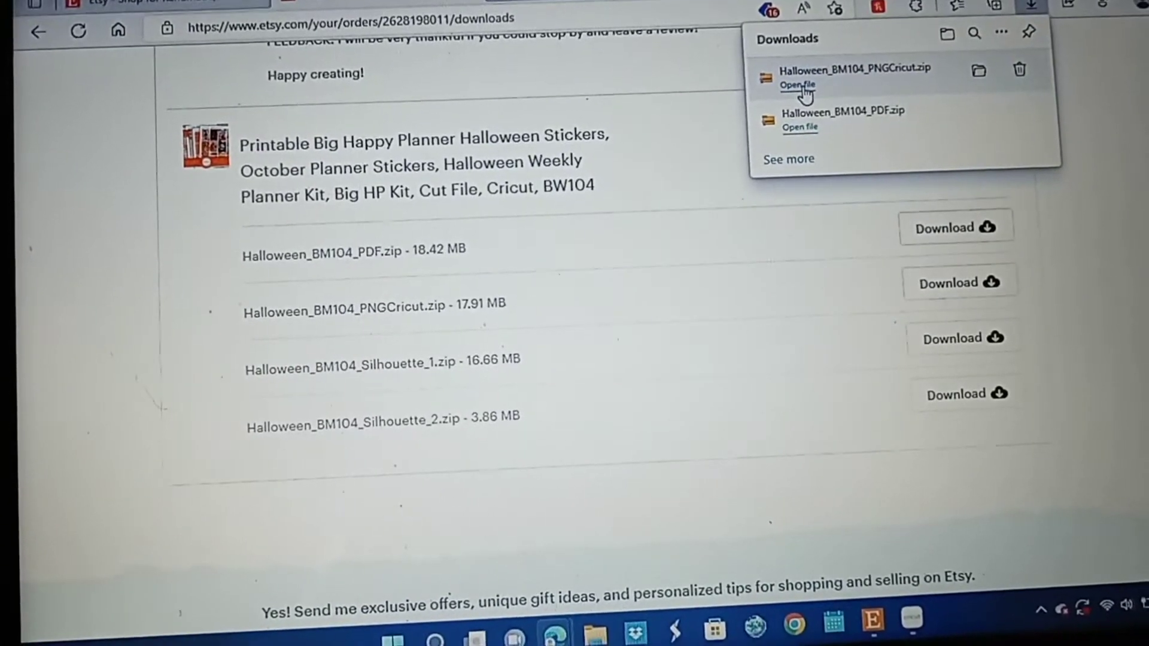
pyautogui.click(797, 85)
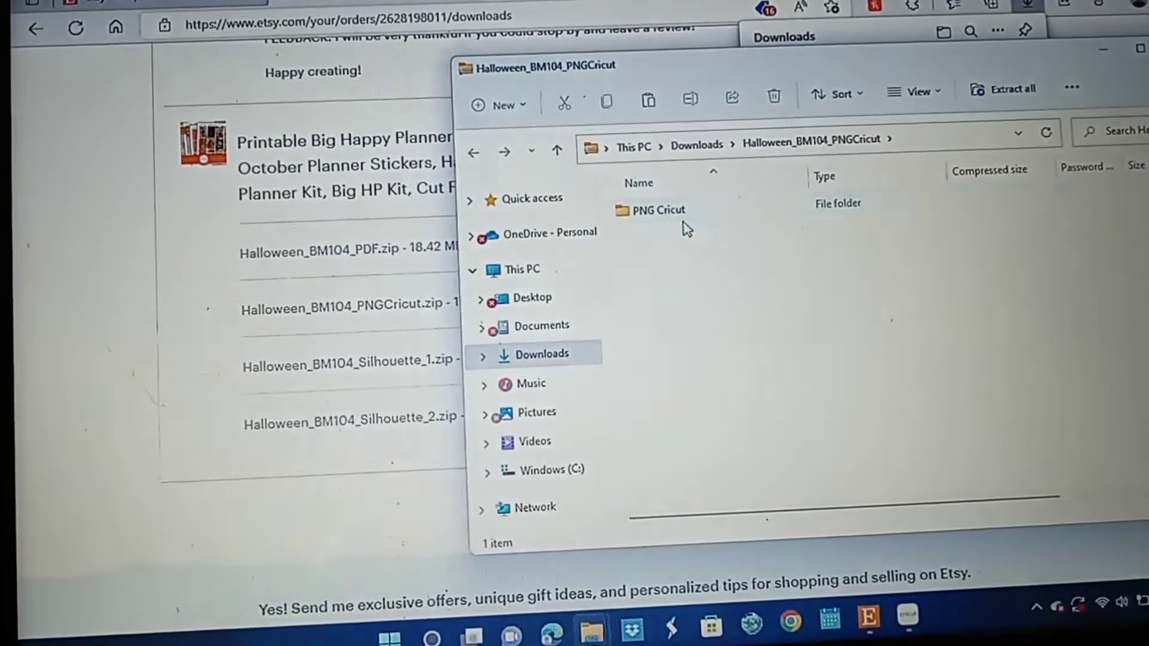
pyautogui.doubleClick(656, 210)
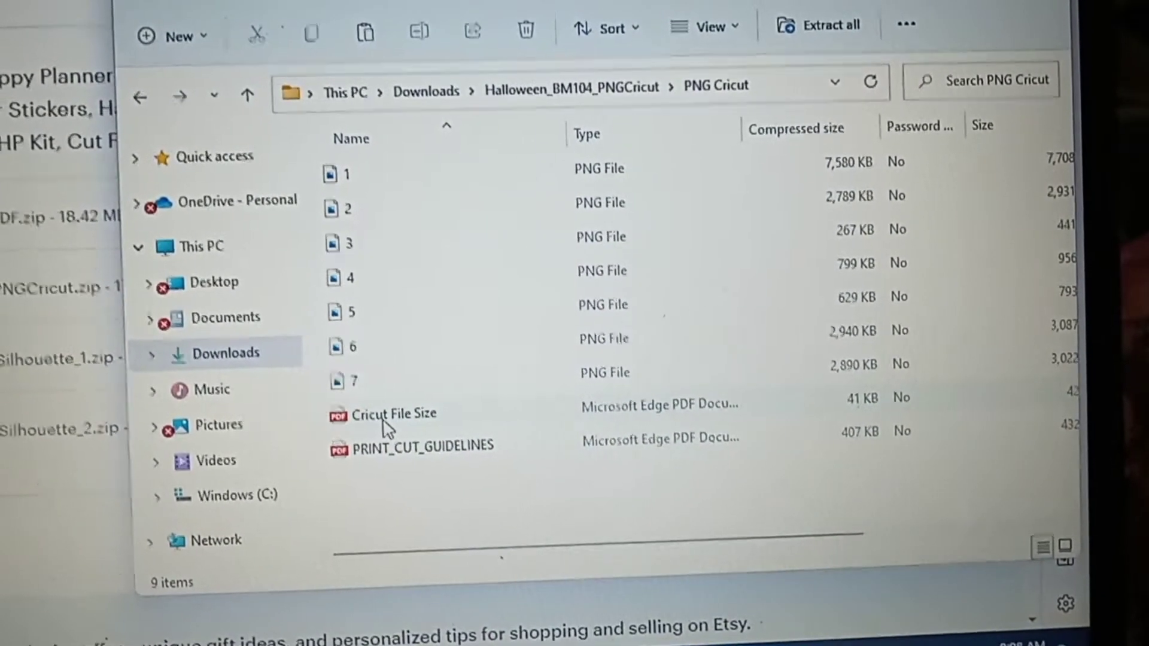
pyautogui.click(391, 413)
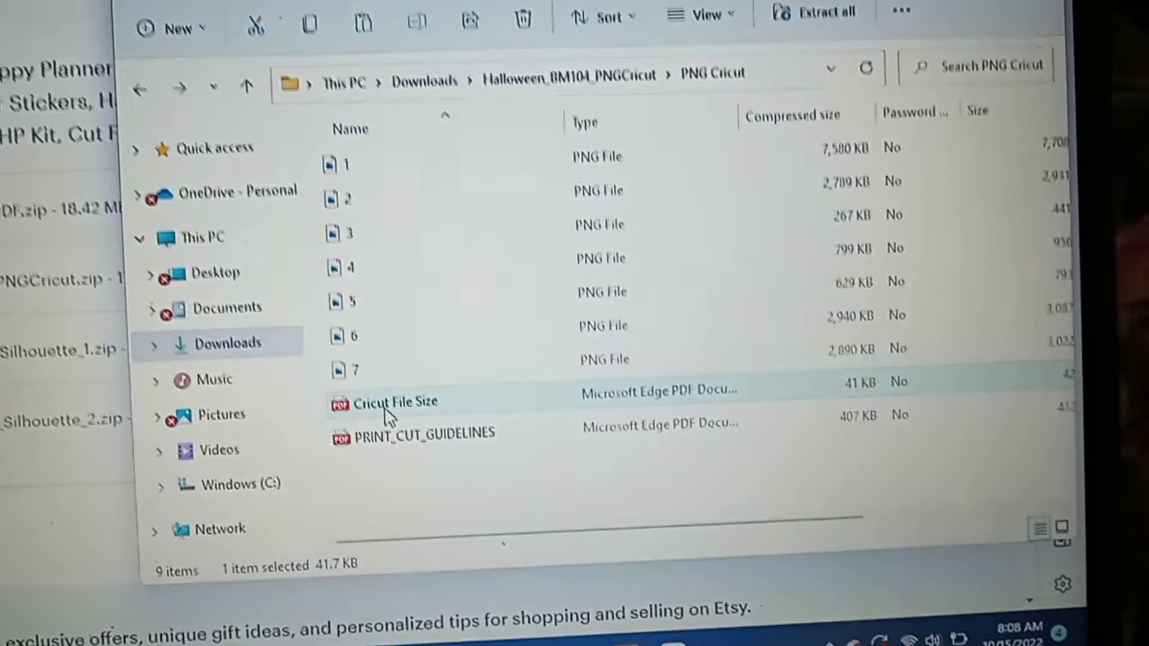
pyautogui.doubleClick(396, 402)
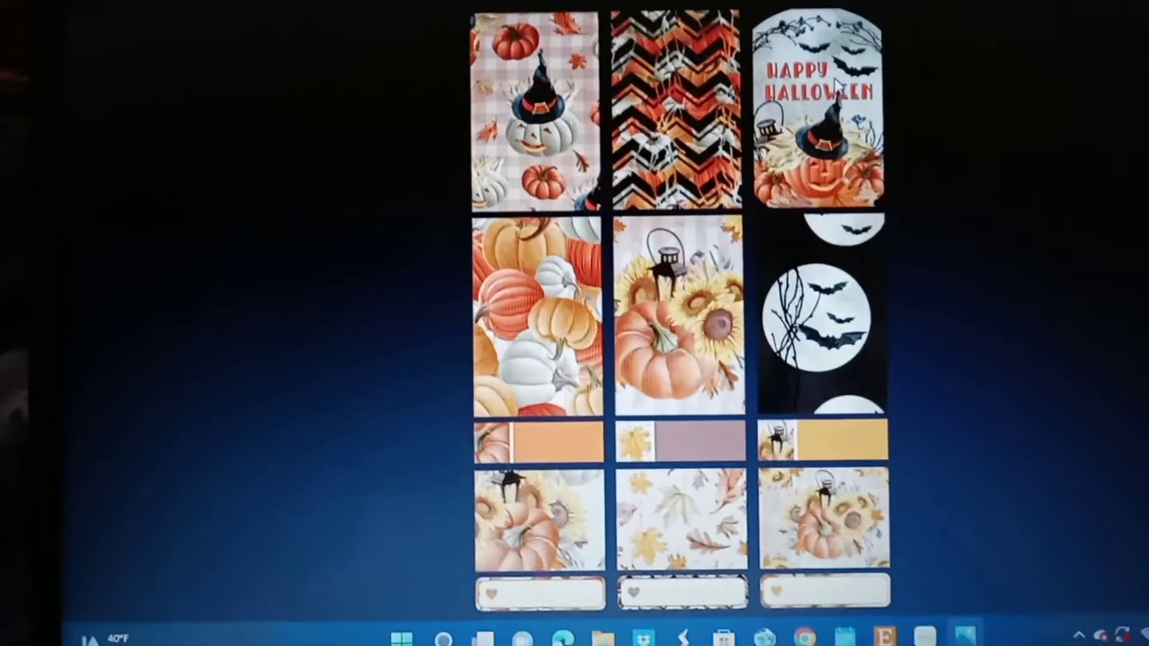
# Save the sticker sheet images to Downloads as copies named H 1 and H 2
pyautogui.rightClick(806, 110)
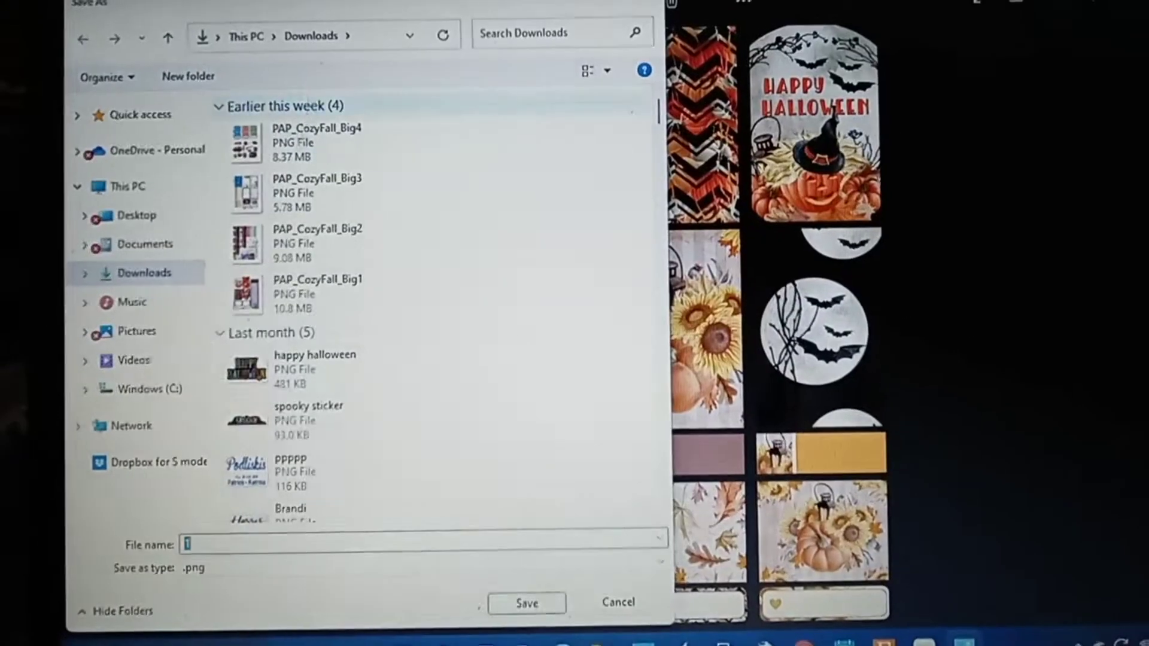
pyautogui.write('H')
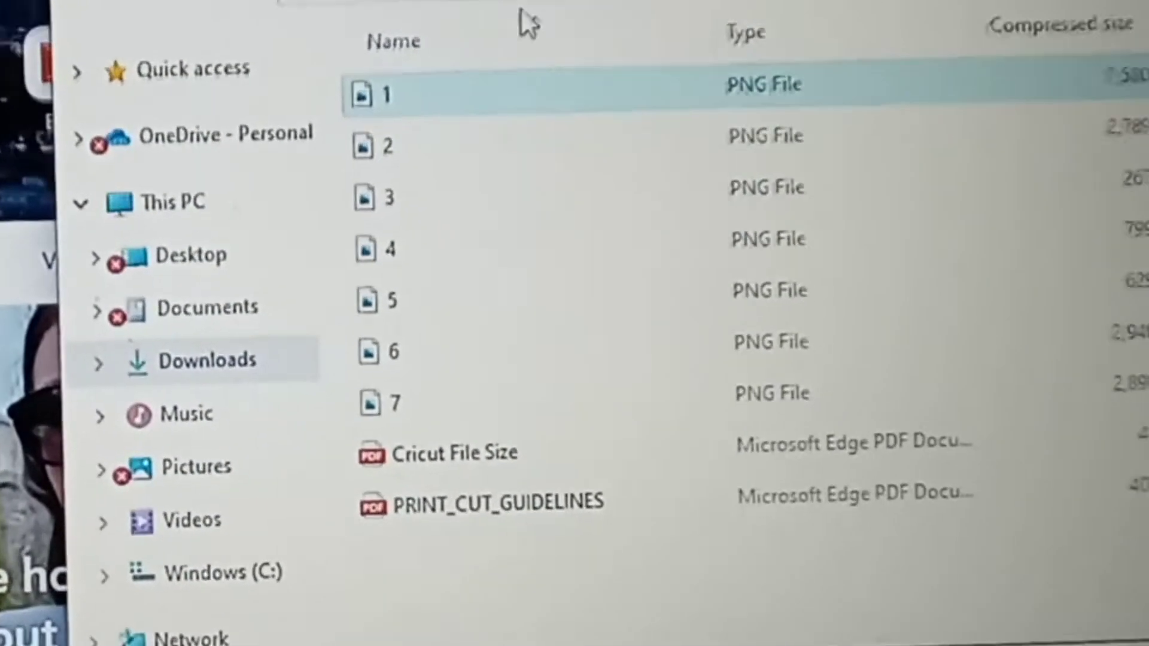
pyautogui.click(366, 151)
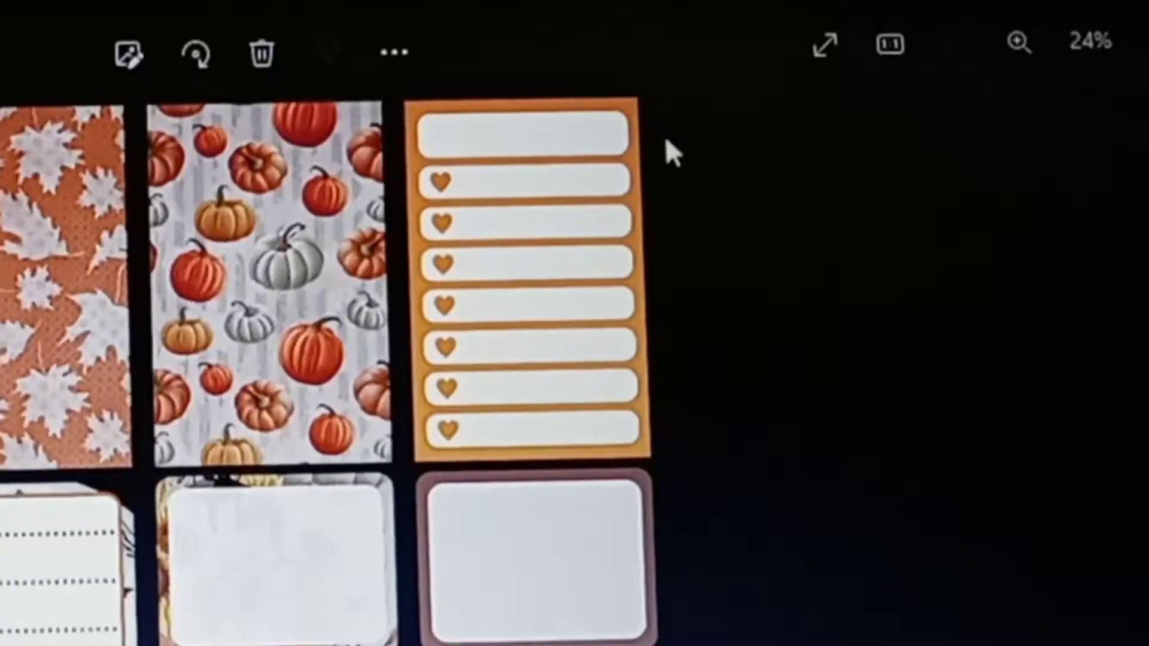
pyautogui.rightClick(524, 278)
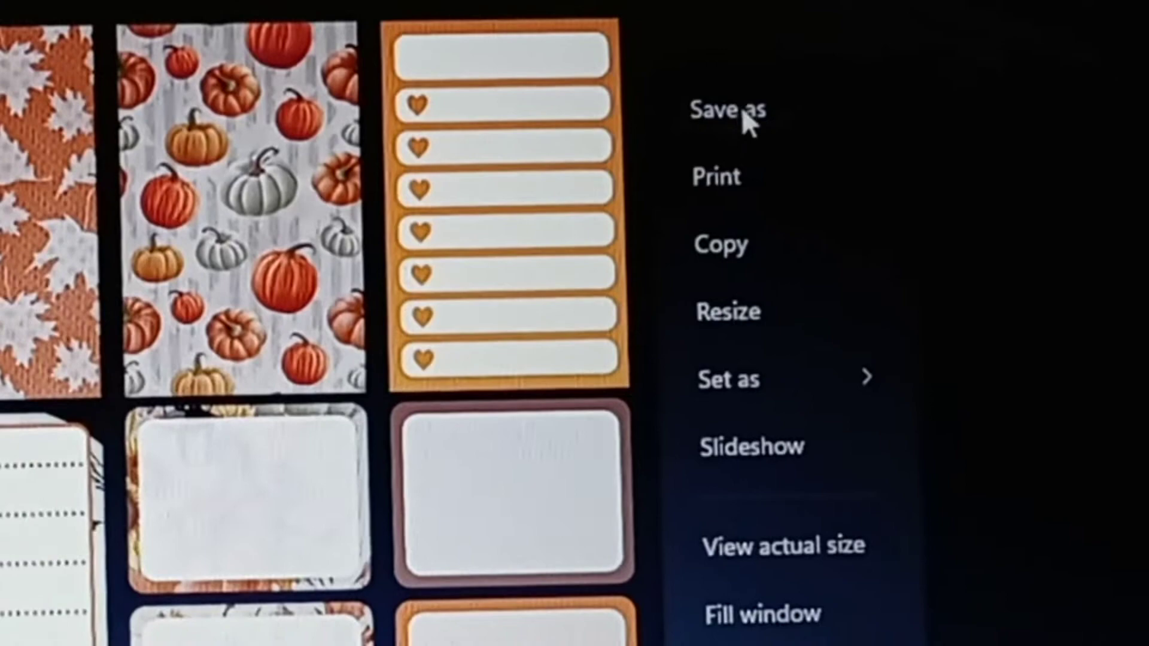
pyautogui.click(728, 110)
pyautogui.write('H 2')
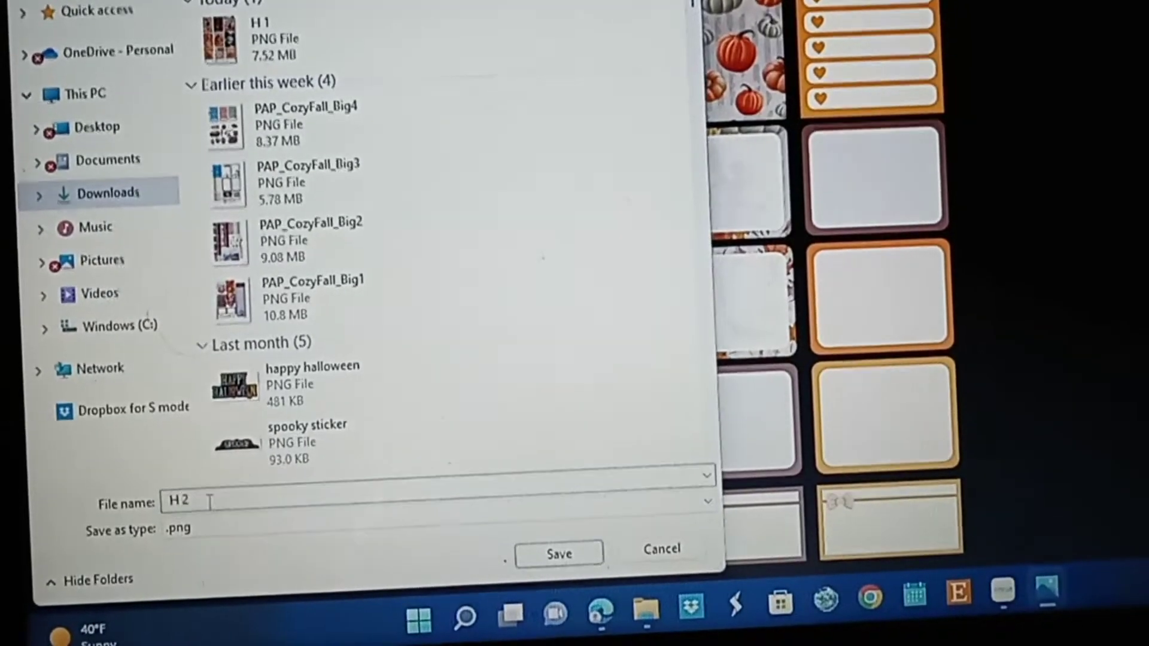
pyautogui.click(558, 553)
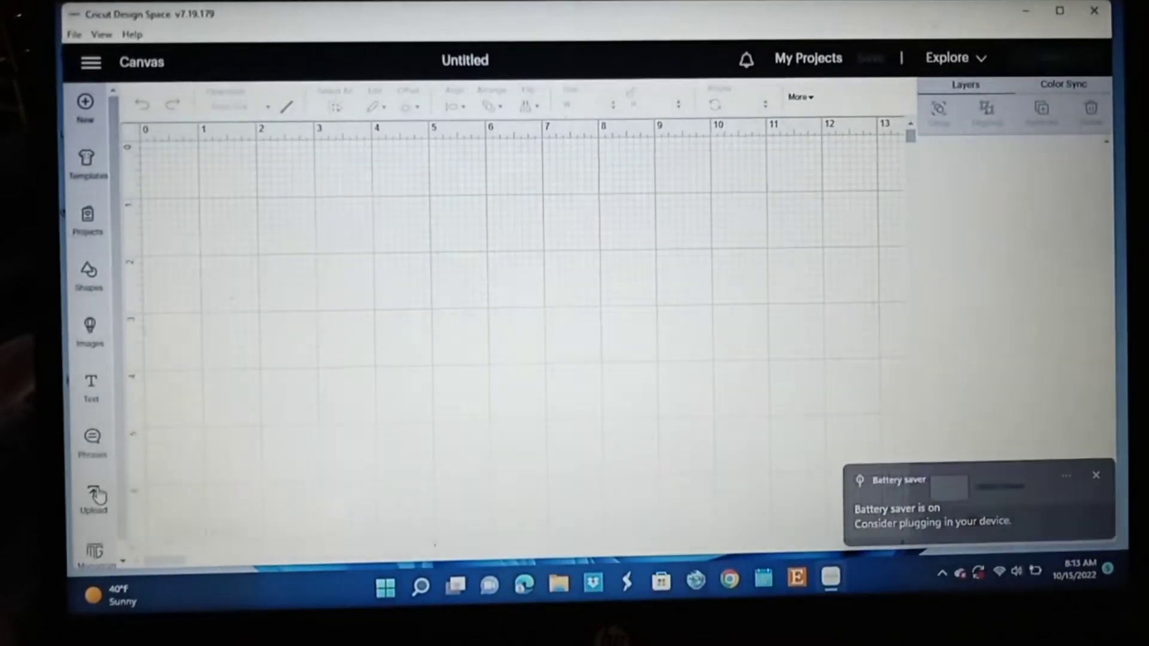
# Start an image upload and browse to Quick access for the sticker sheet PNG
pyautogui.click(92, 502)
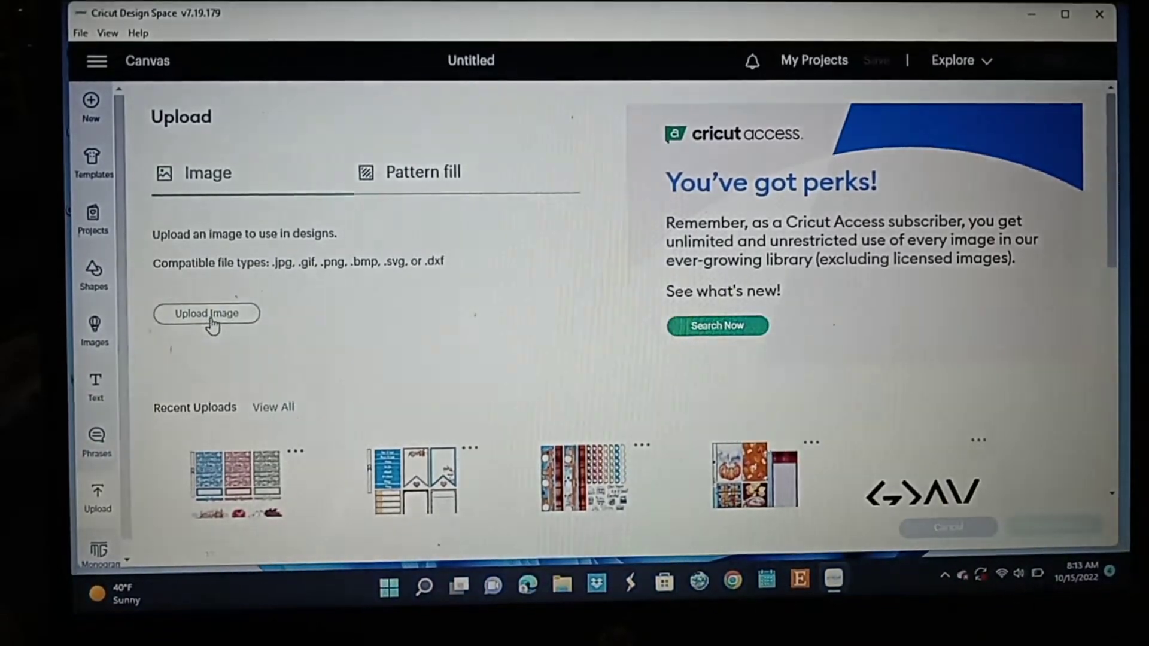
pyautogui.click(207, 314)
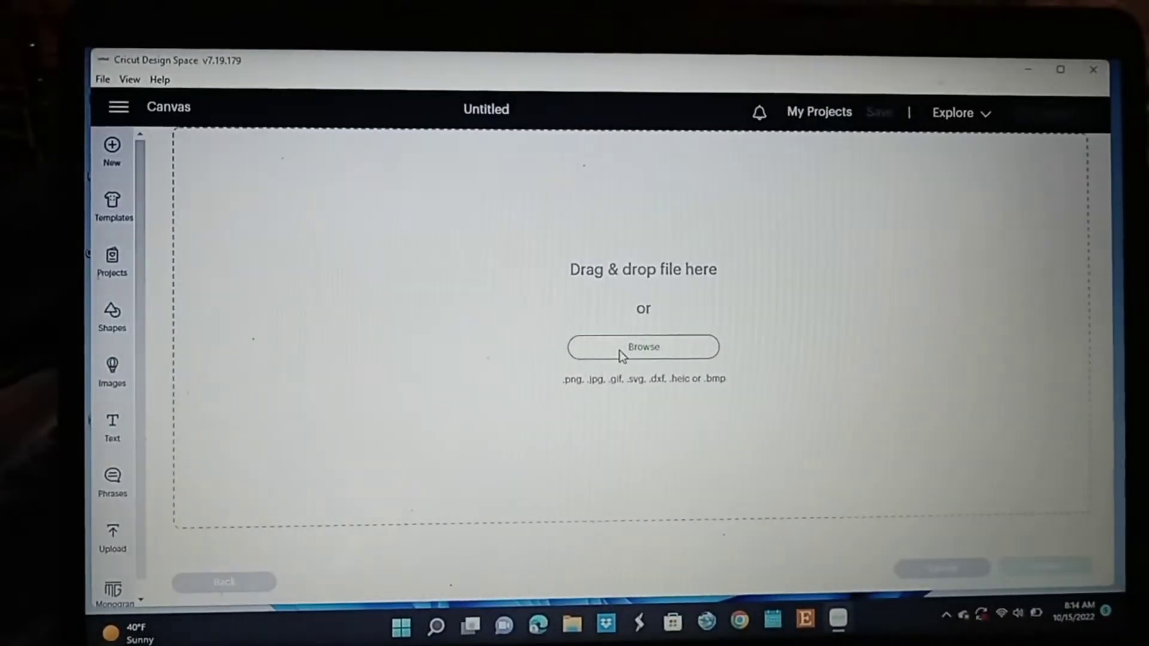
pyautogui.click(643, 347)
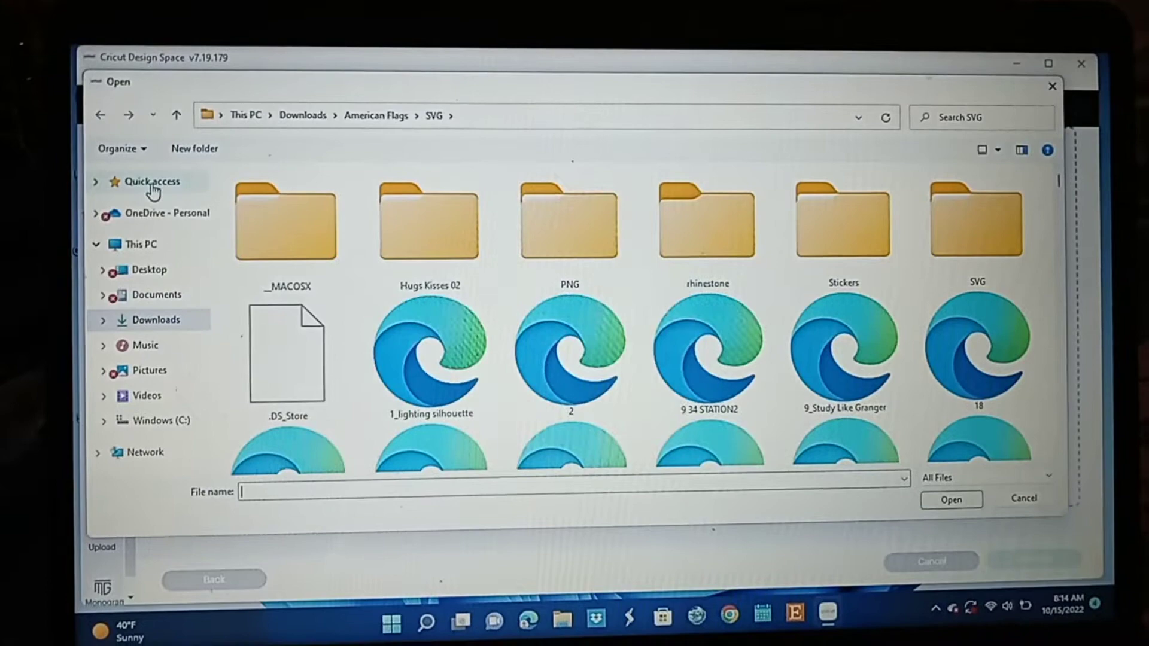
pyautogui.click(150, 182)
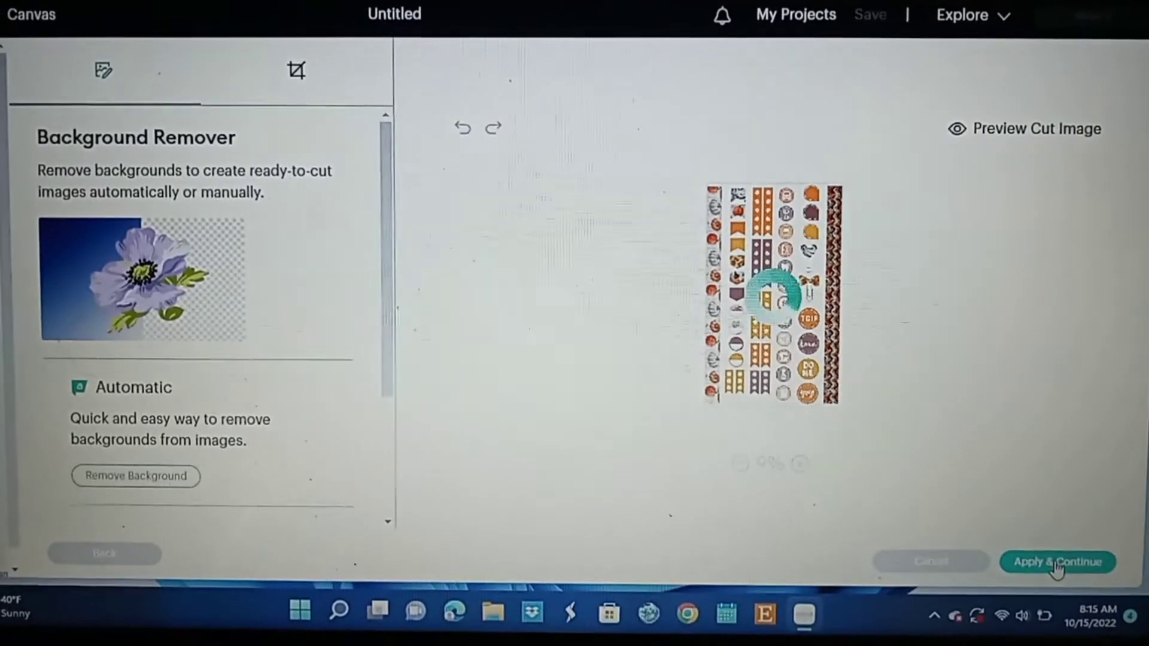
# Apply the upload, placing H 7 on the canvas, then click Make It
pyautogui.click(1059, 562)
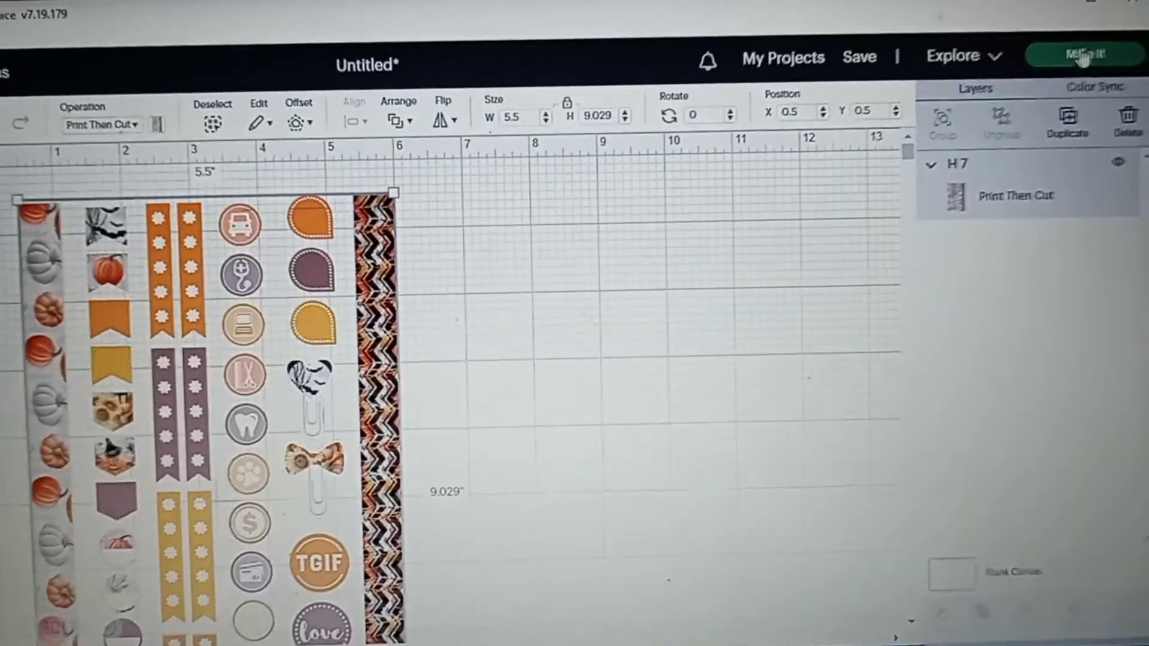
pyautogui.click(1087, 55)
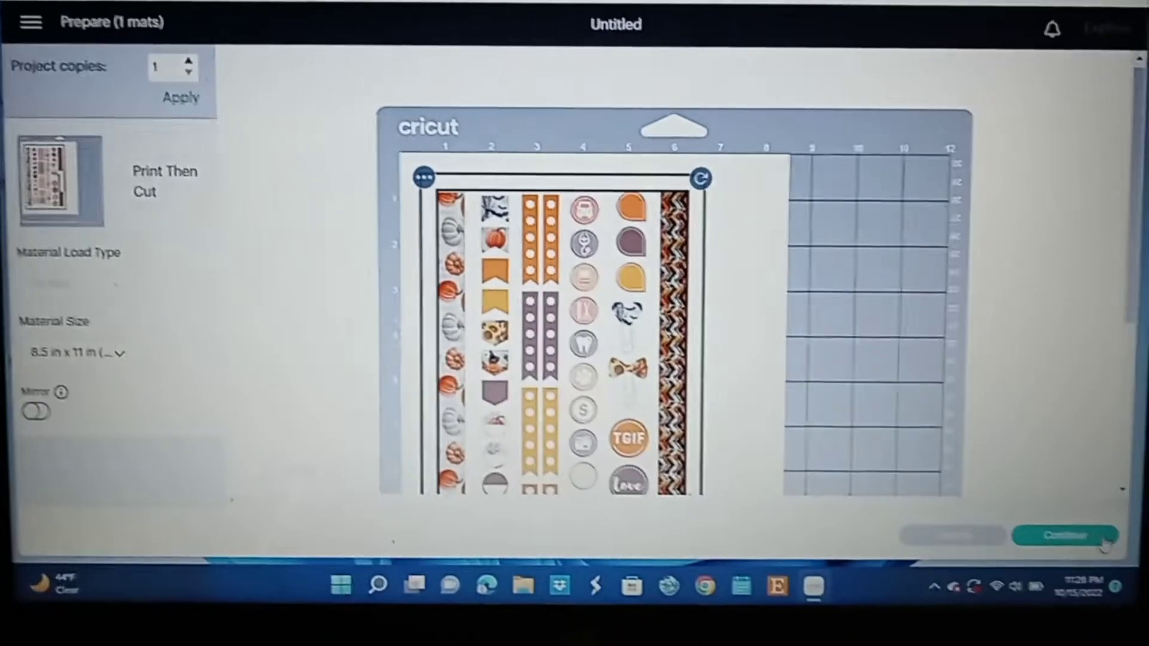
# Accept the Letter mat layout and send the sticker sheet to the printer
pyautogui.click(1065, 536)
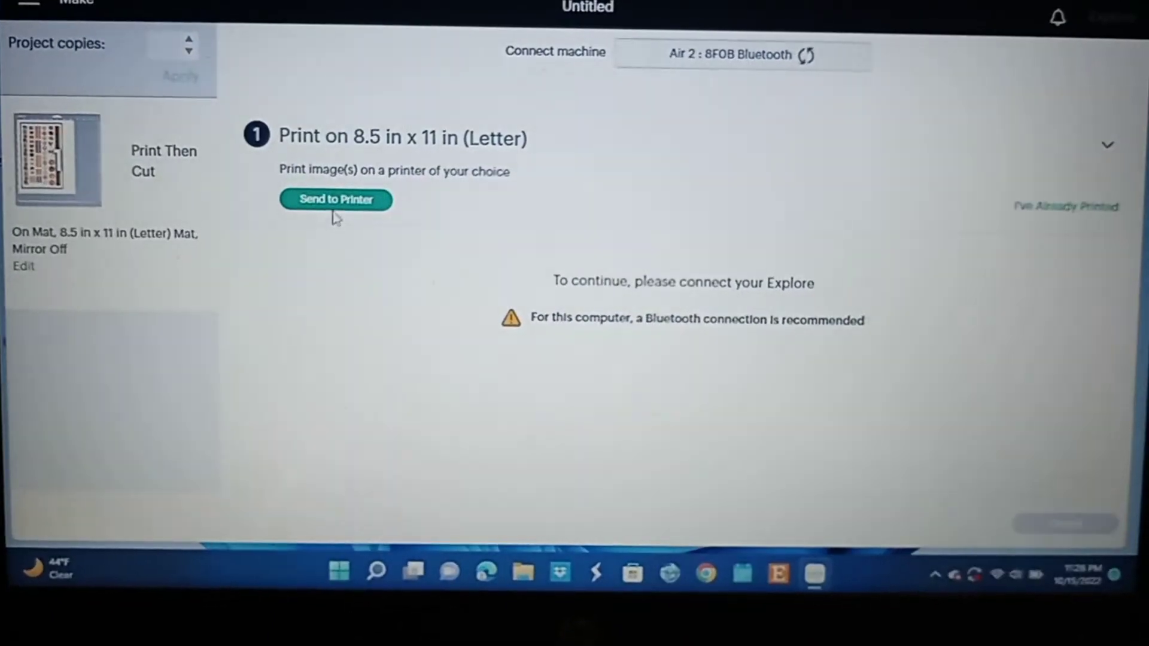
pyautogui.click(335, 198)
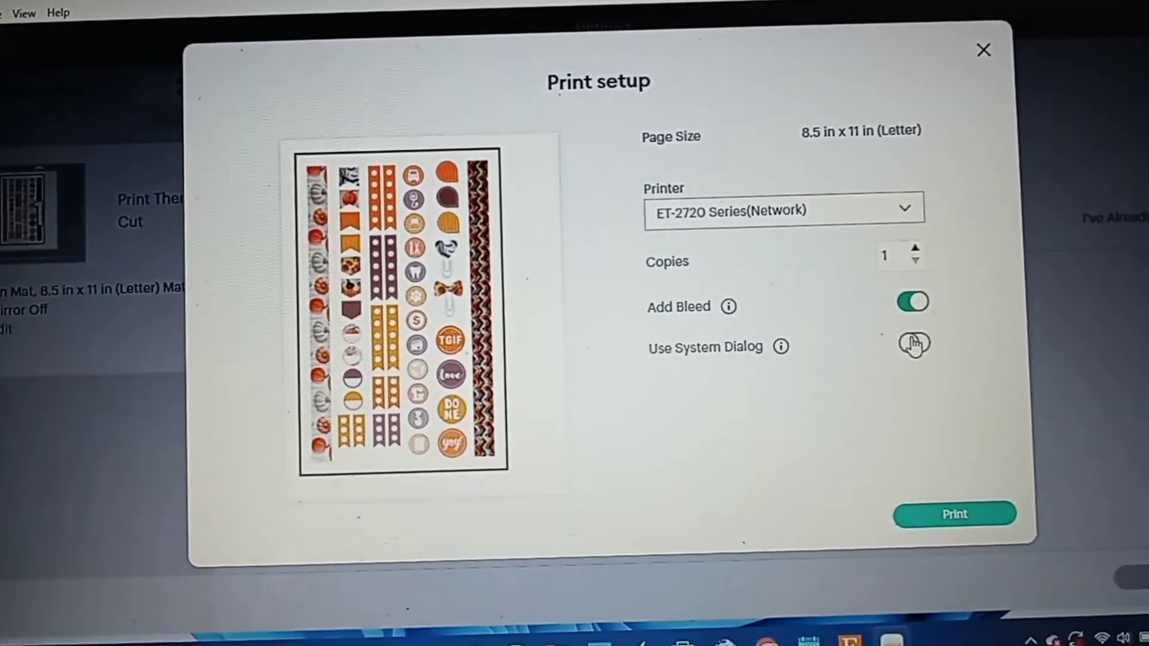
# Enable Use System Dialog in Print setup and start the print
pyautogui.click(913, 345)
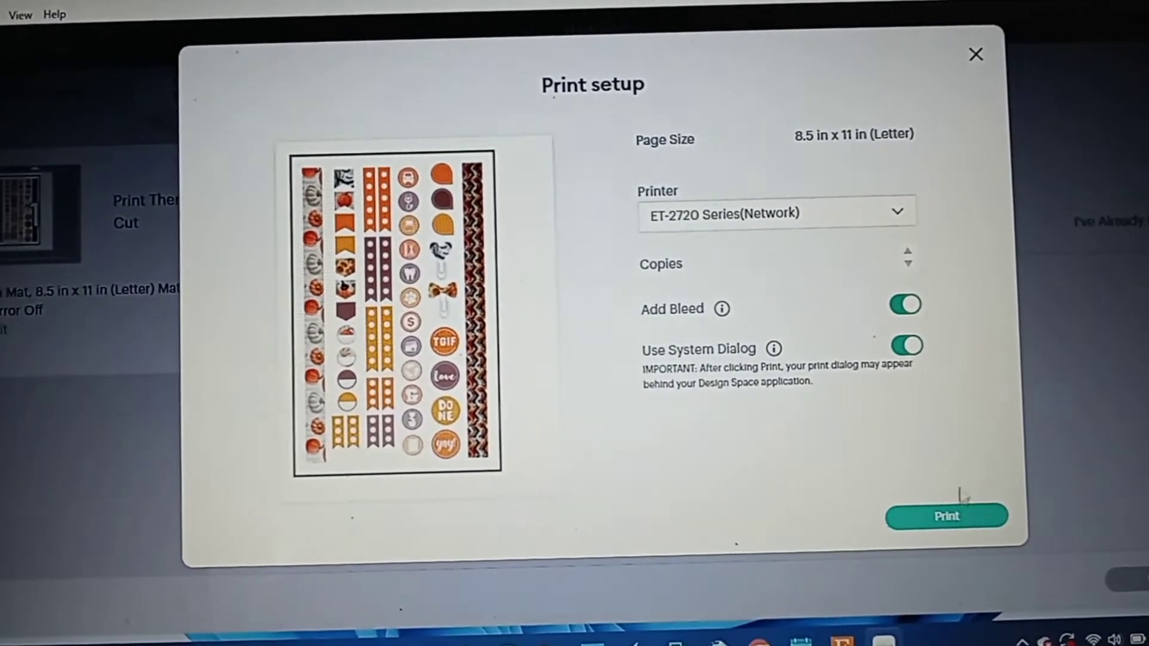
pyautogui.click(946, 516)
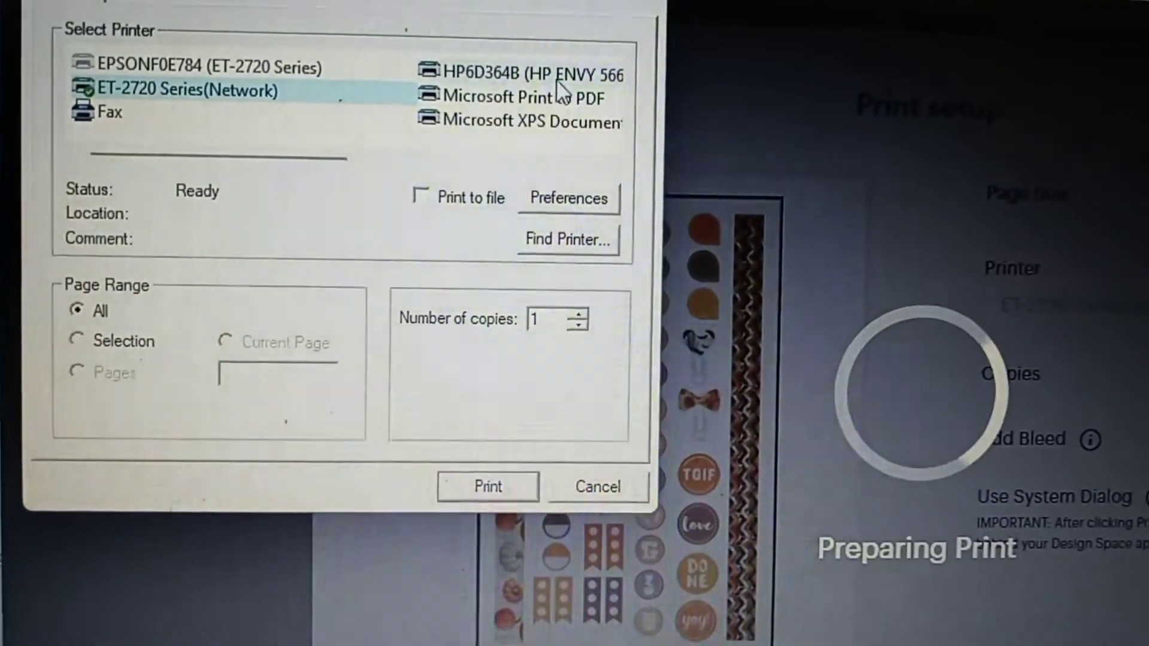
# Set the ET-2720 printer preferences to Other Matte Inkjet Papers at Best quality
pyautogui.click(513, 74)
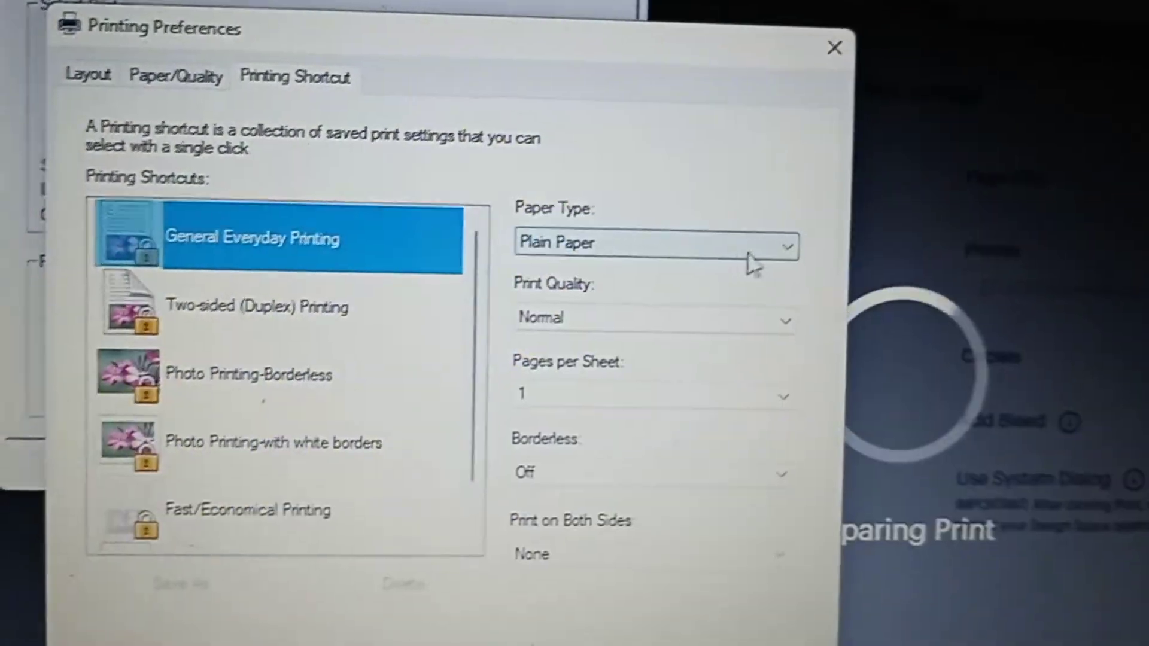
pyautogui.click(784, 242)
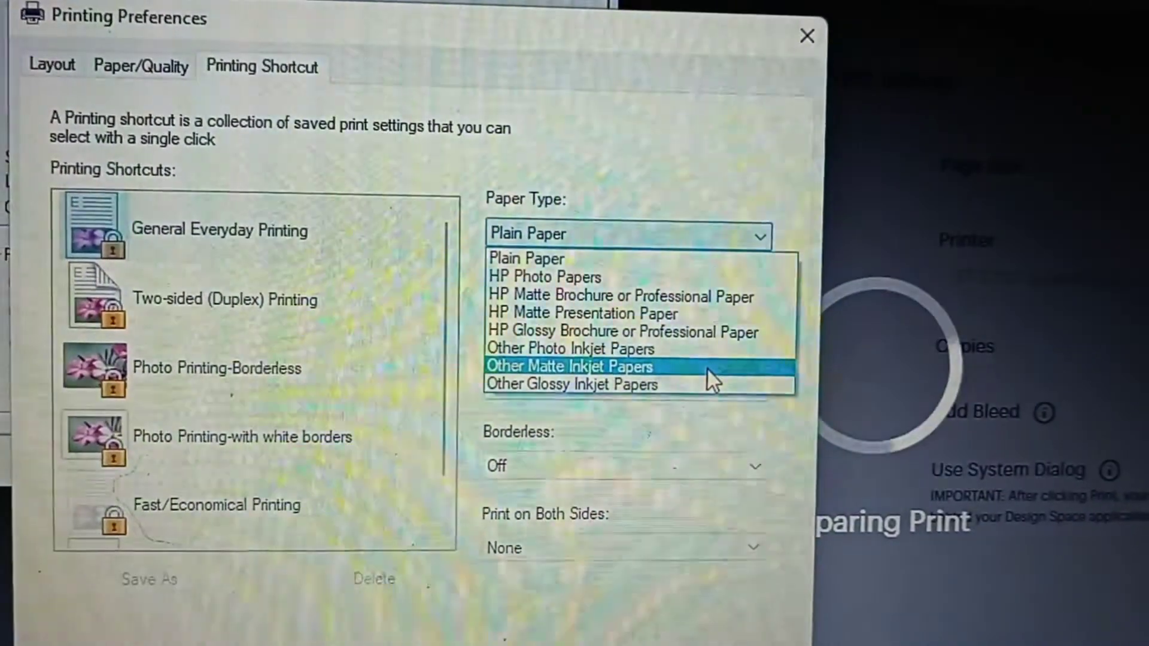
pyautogui.click(568, 366)
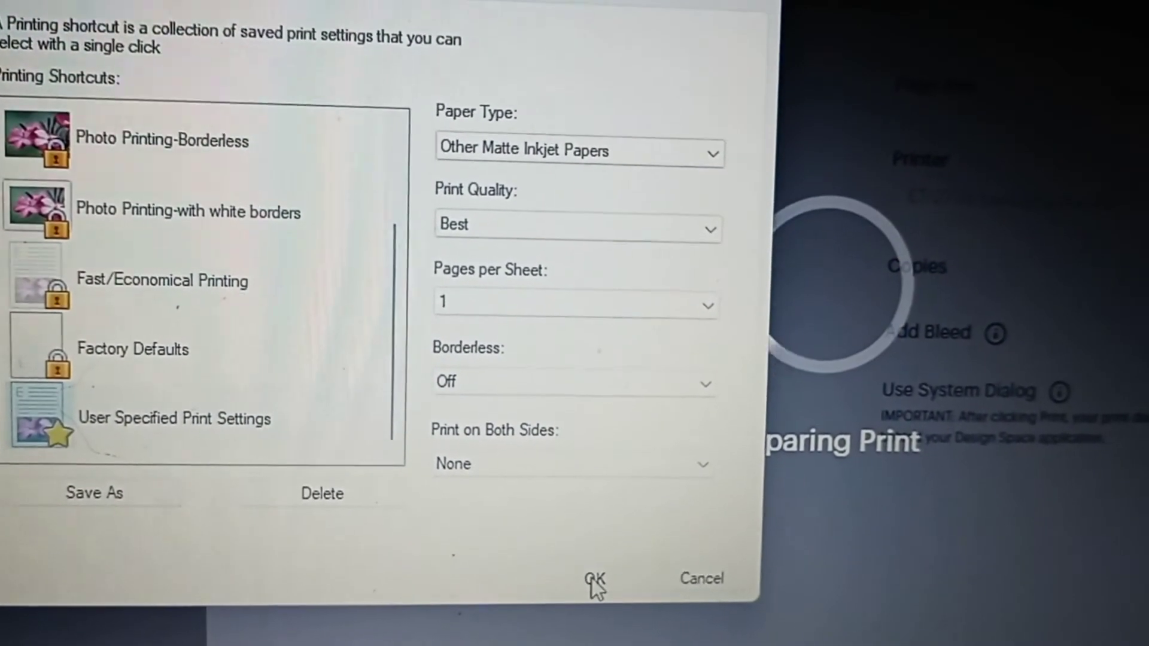
pyautogui.click(594, 579)
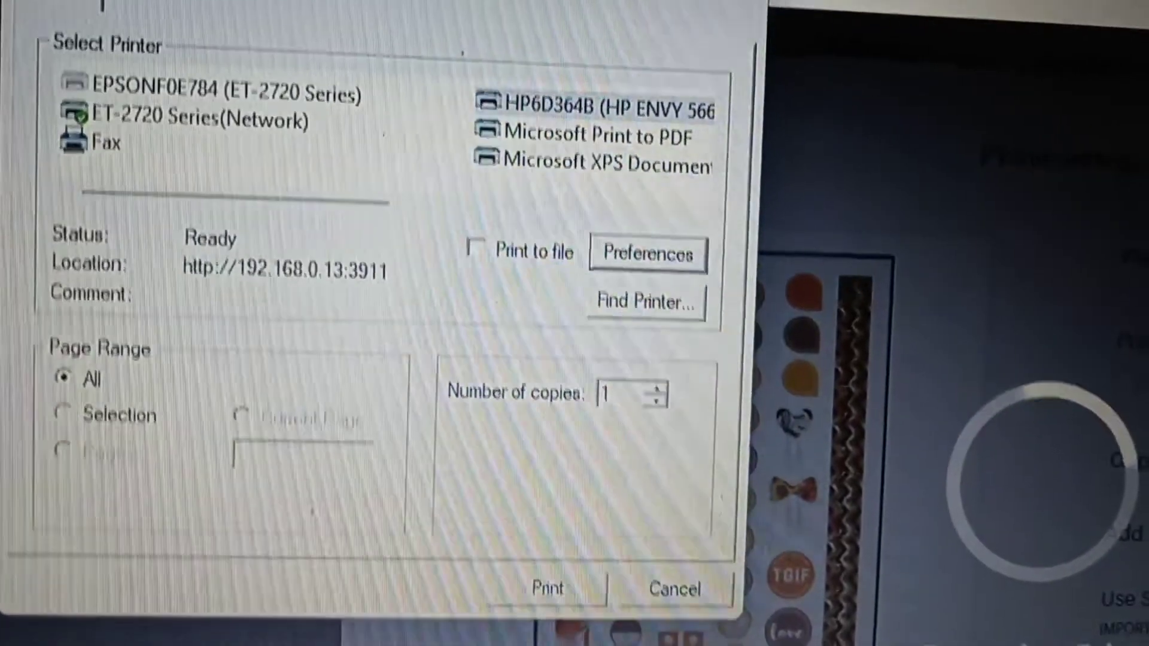